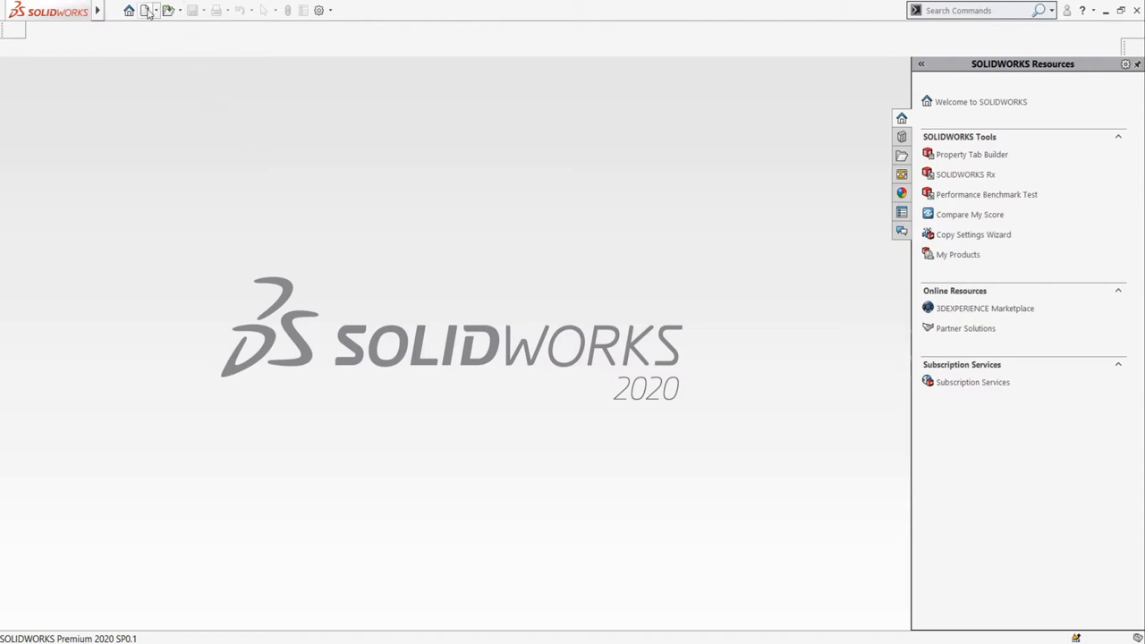
- Create a new Assembly document (Assem1) and dismiss the automatic Open dialog
left_click(146, 10)
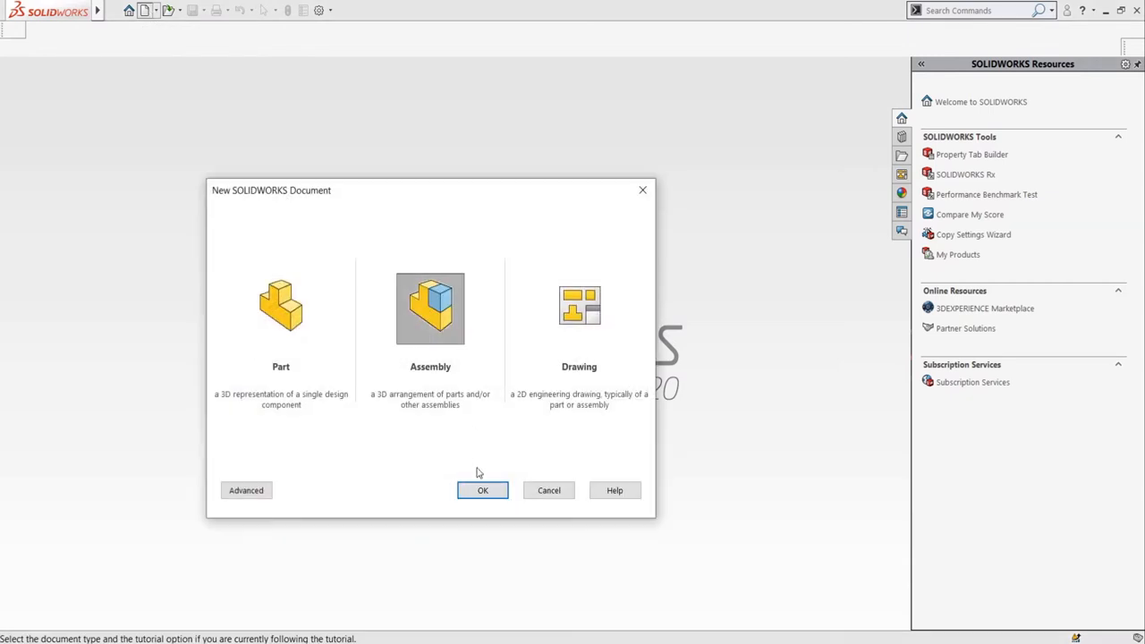
left_click(482, 490)
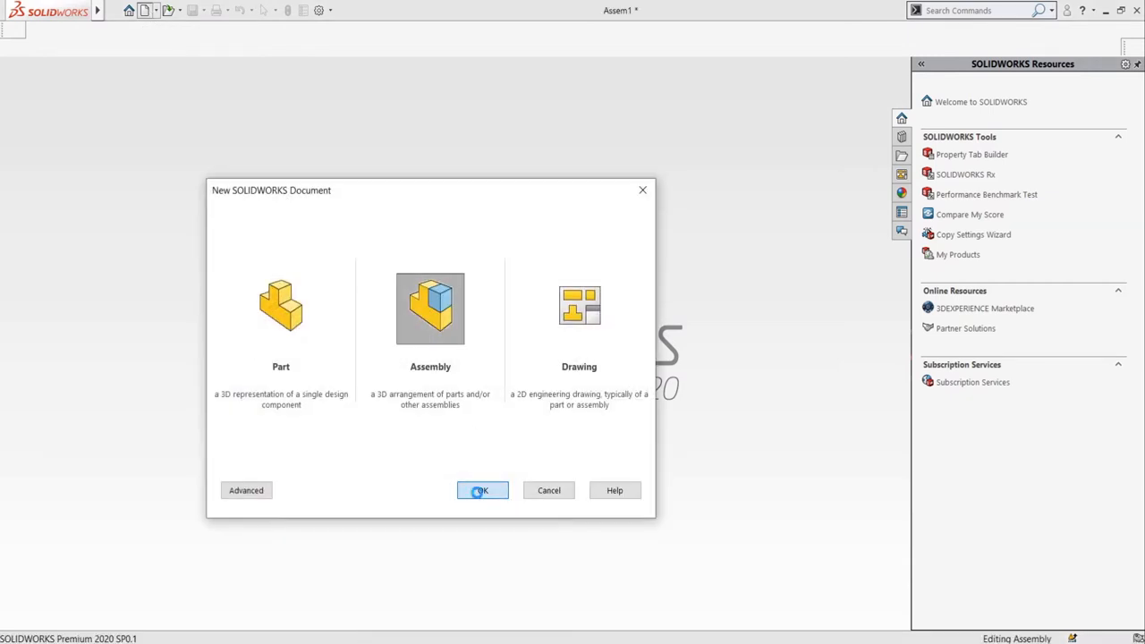
left_click(481, 490)
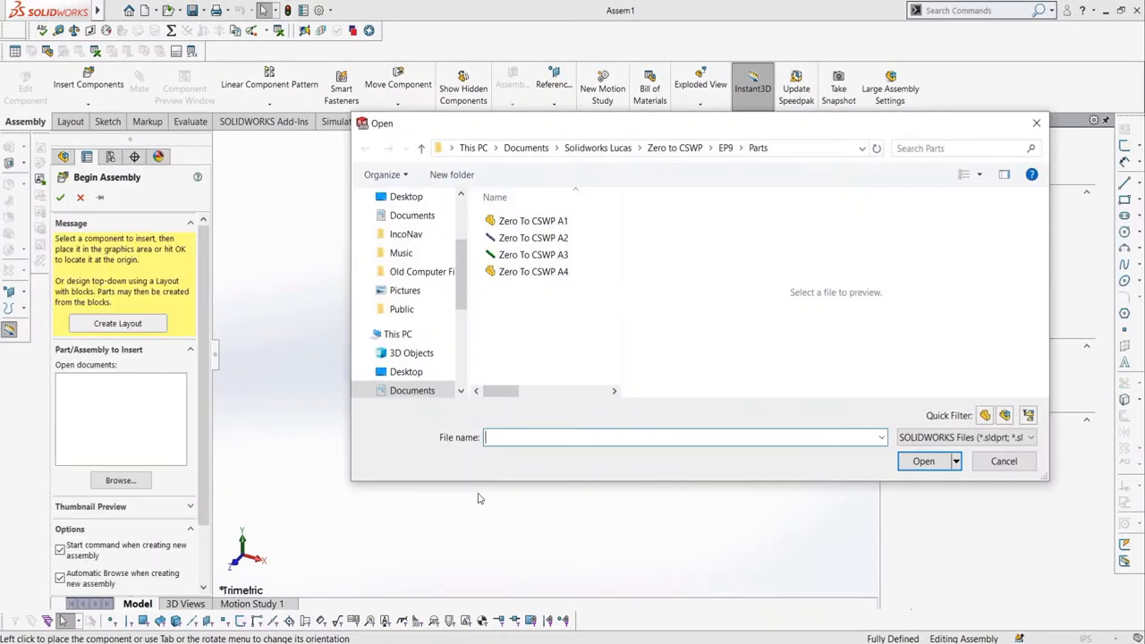
left_click(1003, 460)
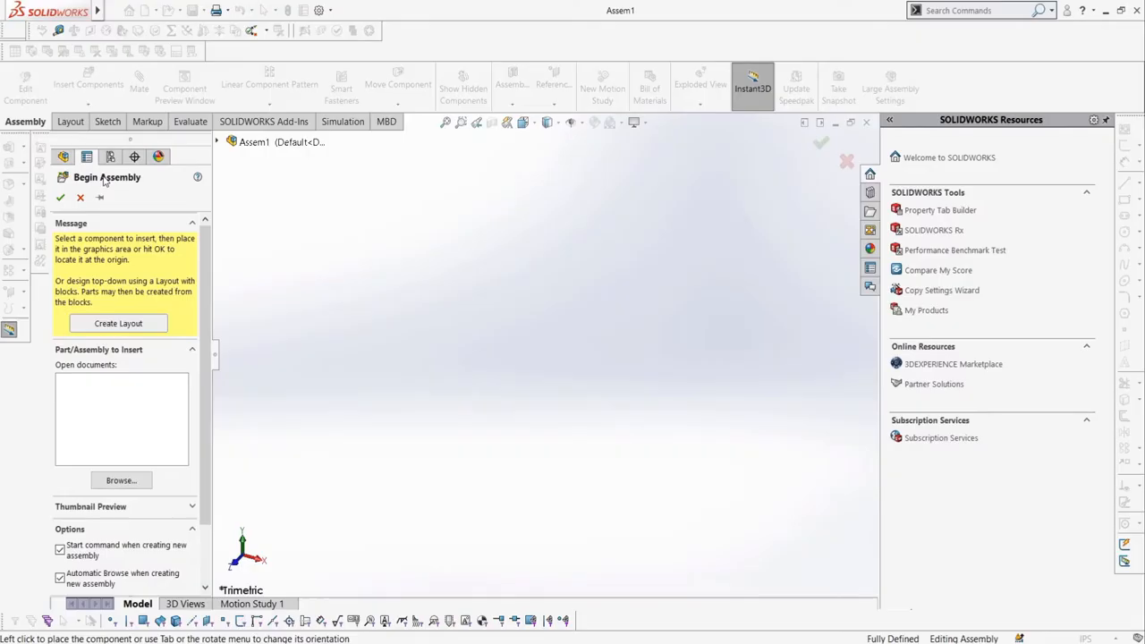
- Insert part Zero To CSWP A1 as the fixed first component and expand its tree
left_click(120, 481)
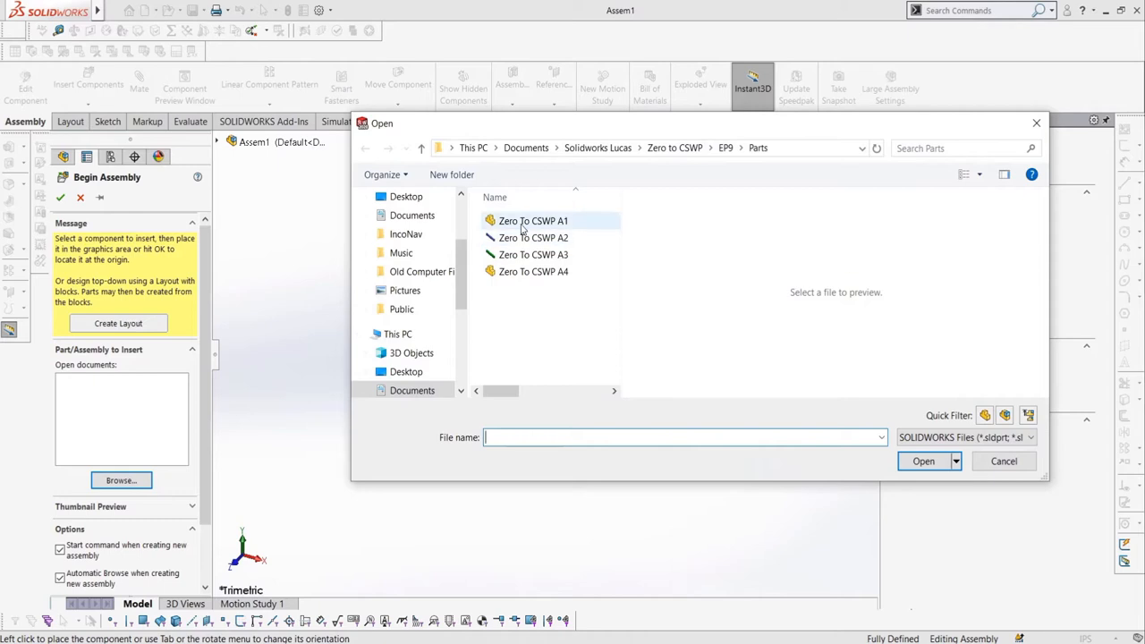
left_click(541, 220)
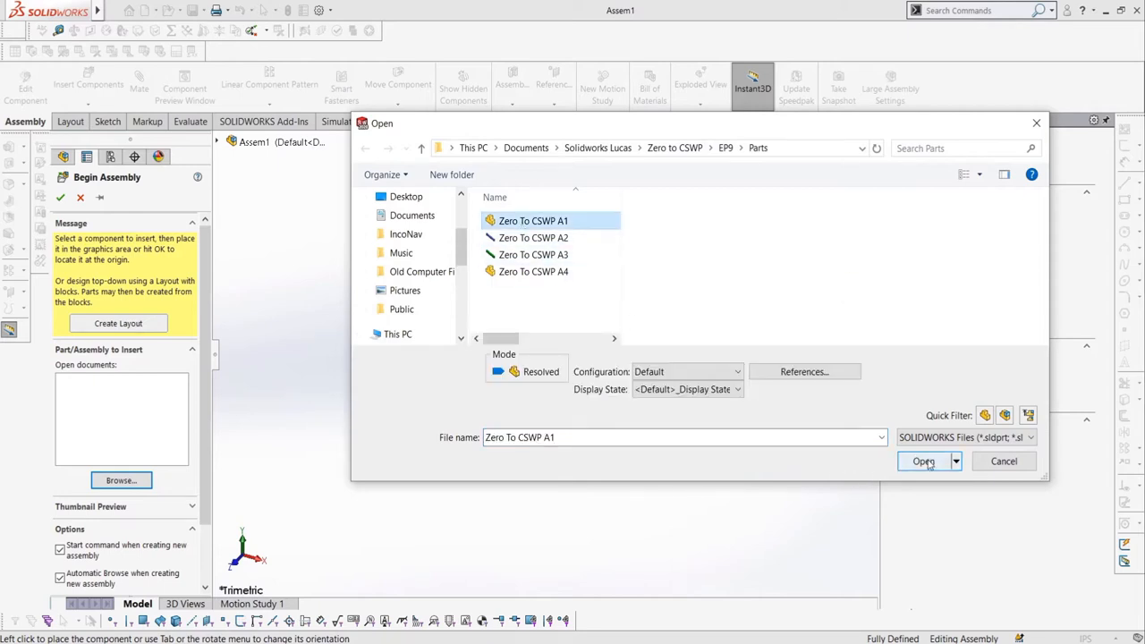
left_click(922, 461)
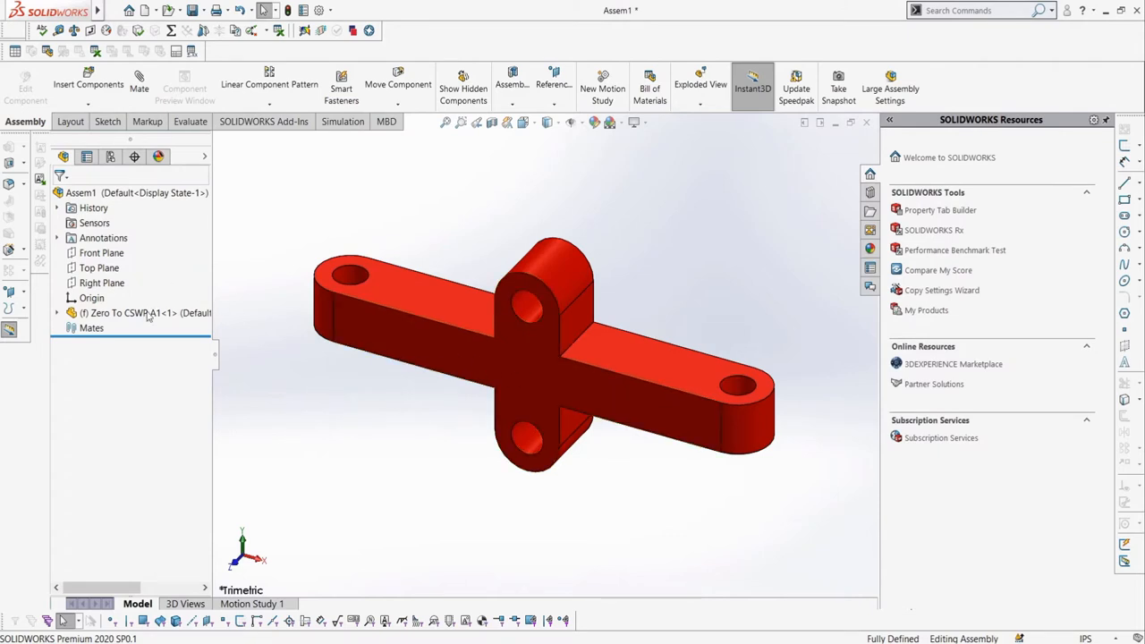
mouse_move(139, 312)
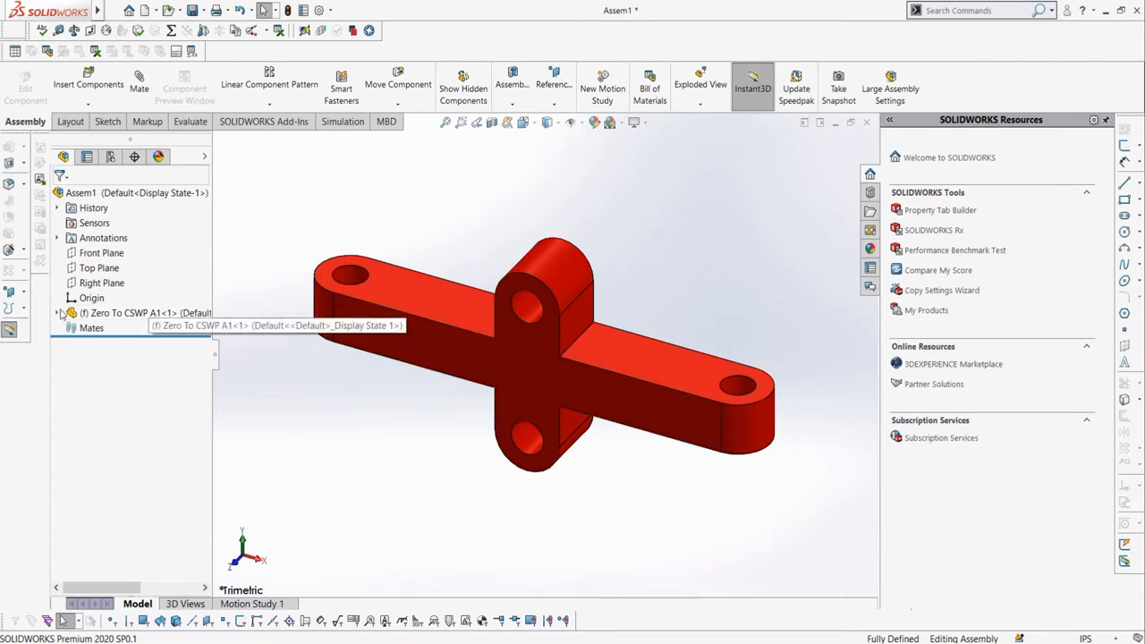
left_click(57, 312)
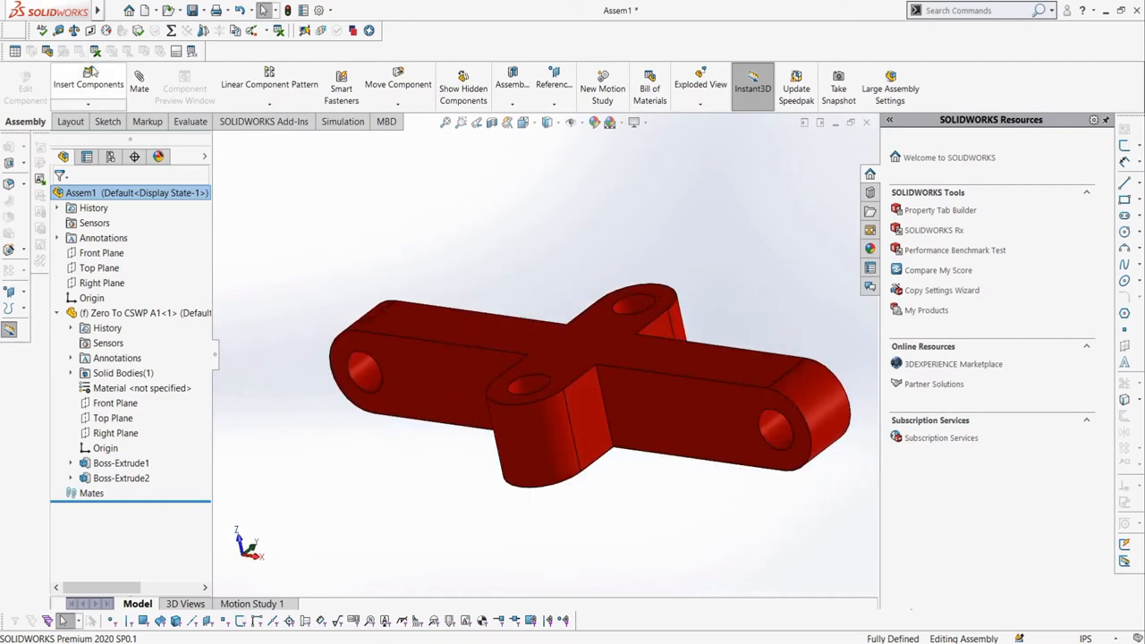
- Insert parts Zero To CSWP A2, A3 and A4, then drag one to confirm it moves
left_click(111, 79)
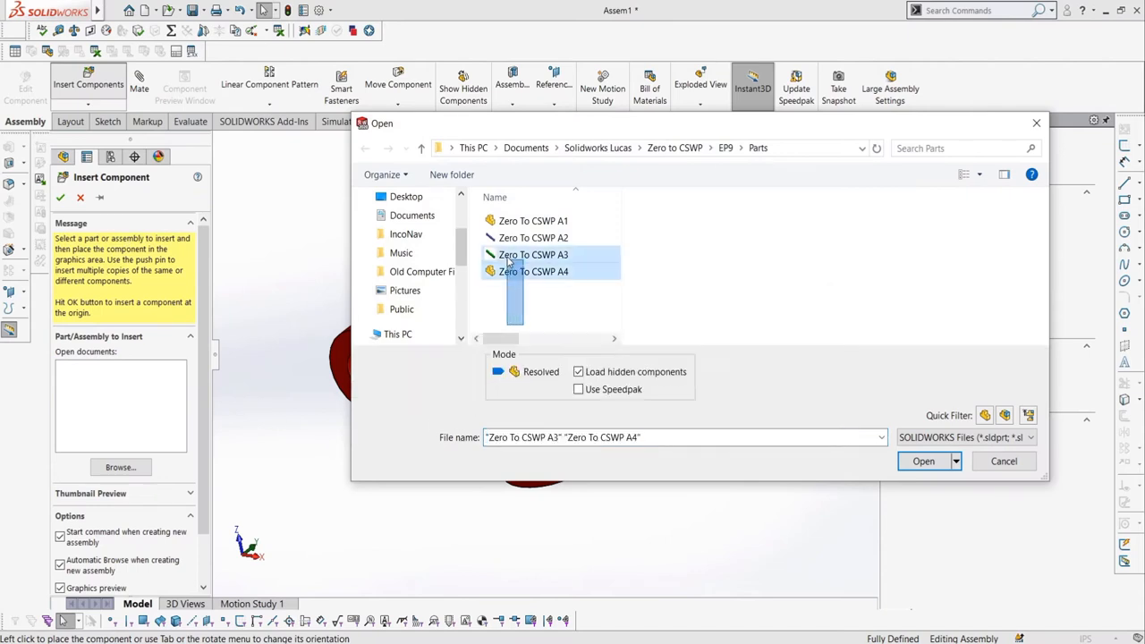
left_click(922, 461)
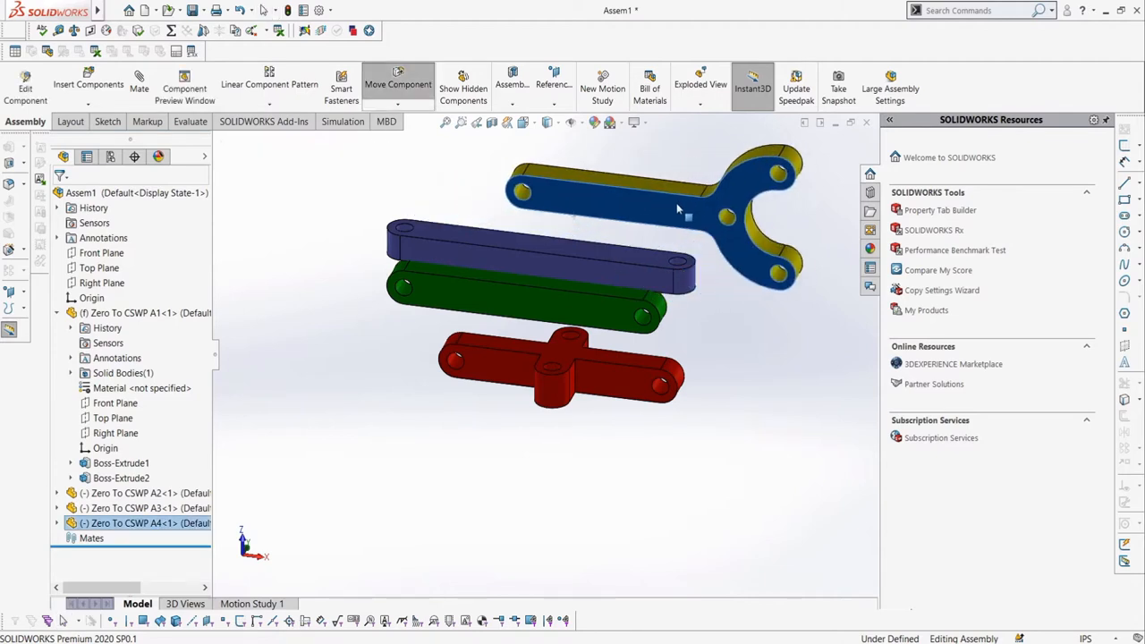
left_click_drag(684, 219, 698, 217)
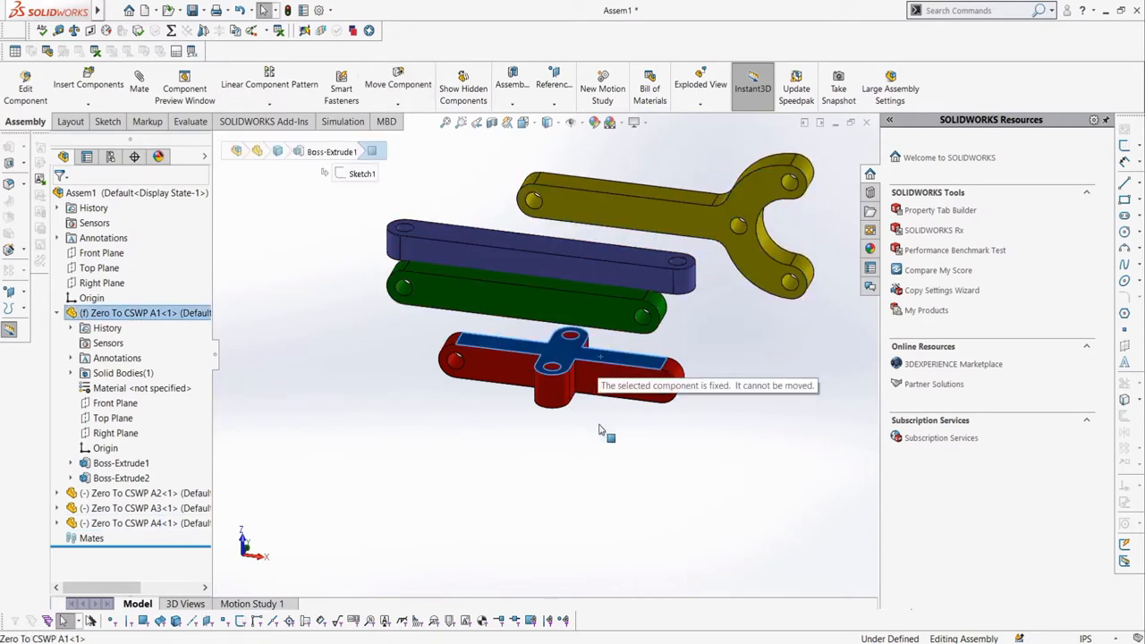
mouse_move(608, 423)
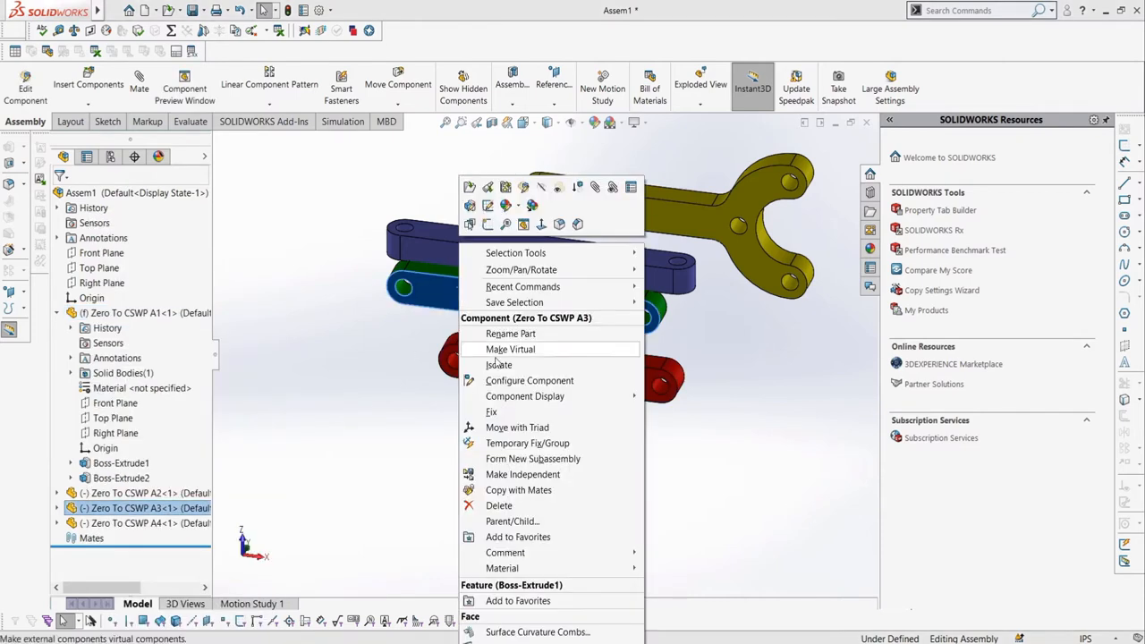
mouse_move(493, 412)
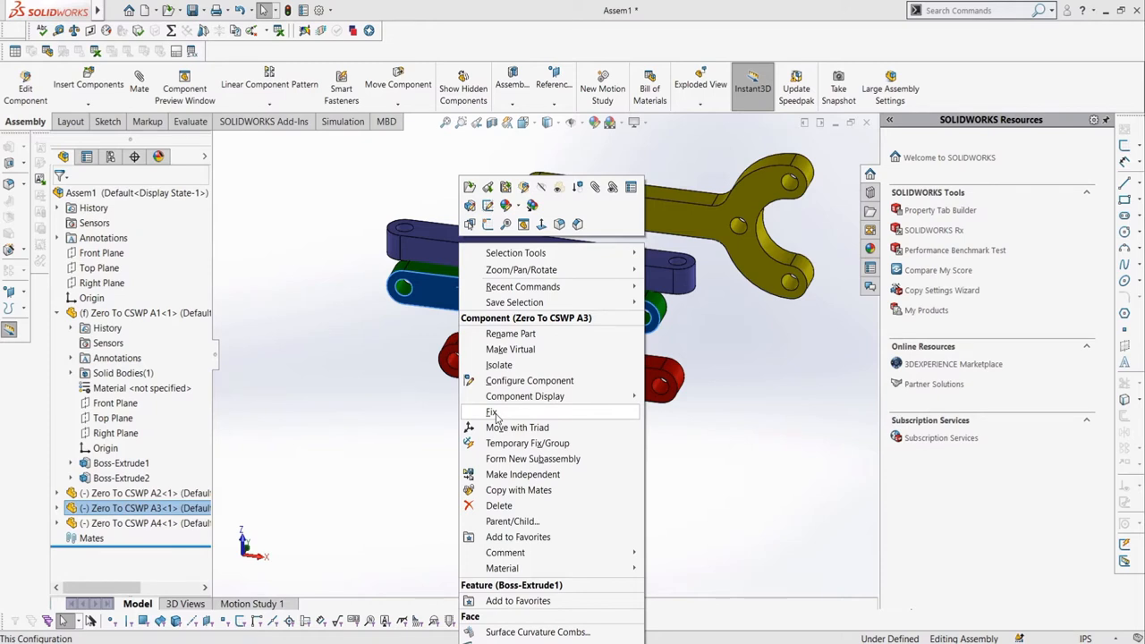
mouse_move(301, 399)
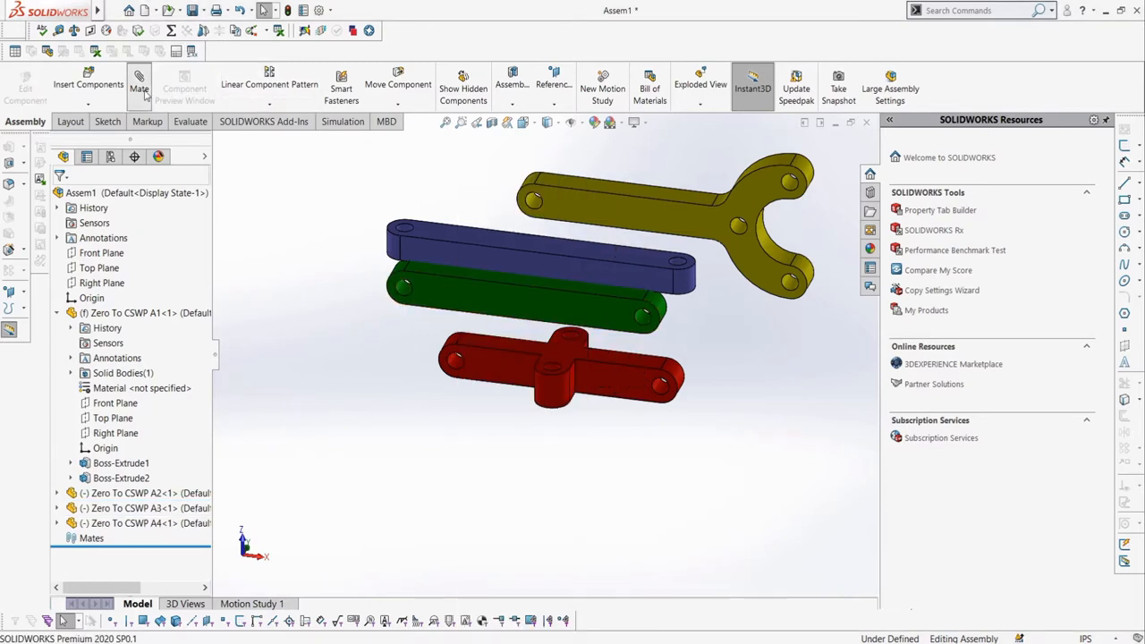
- Add a concentric mate between a hole on red A1 and the blue A2 link's bore
left_click(138, 85)
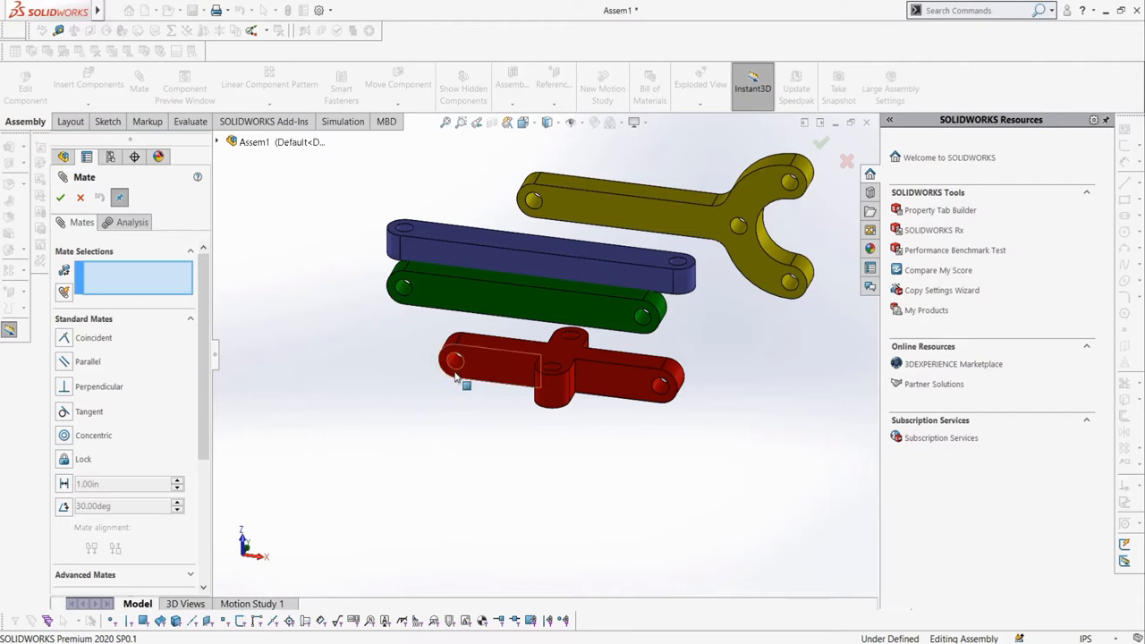
left_click(401, 232)
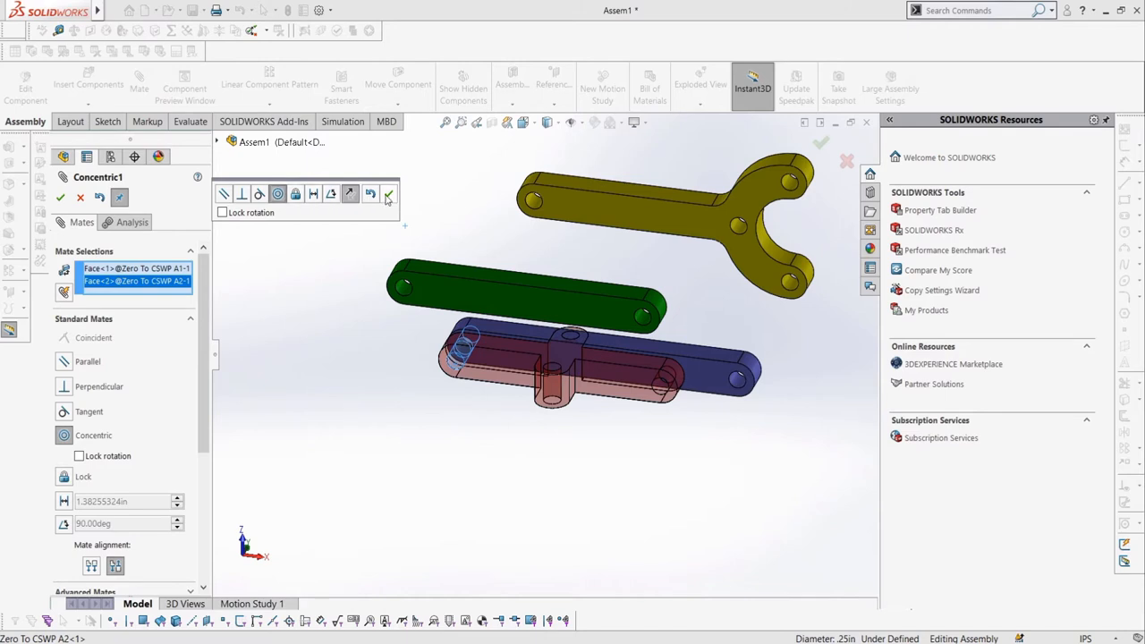
mouse_move(388, 194)
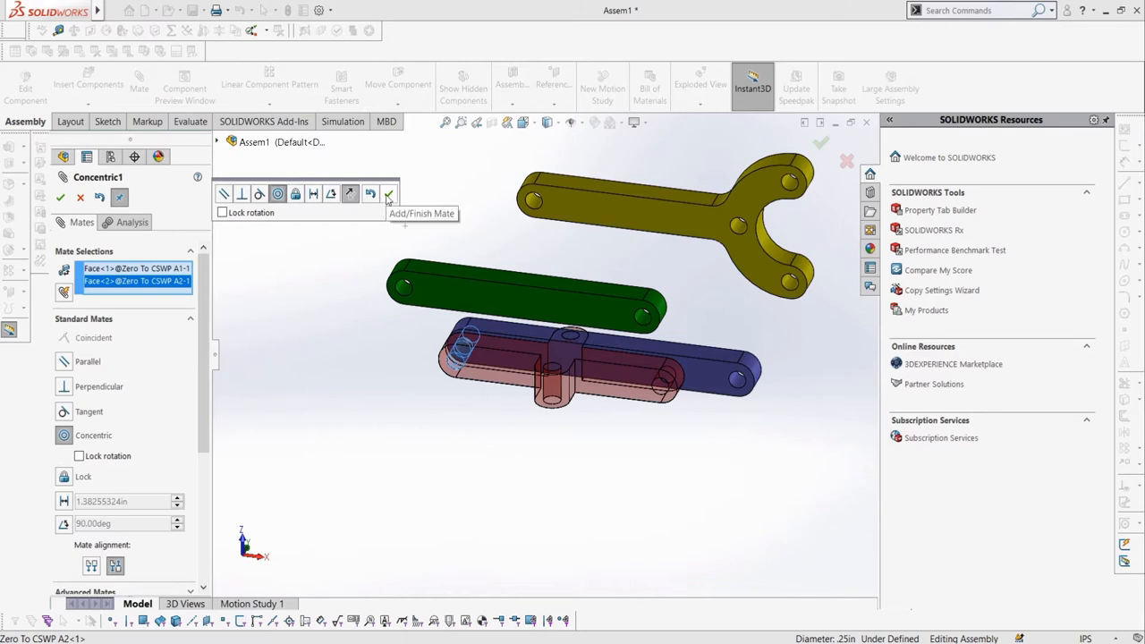
left_click(368, 194)
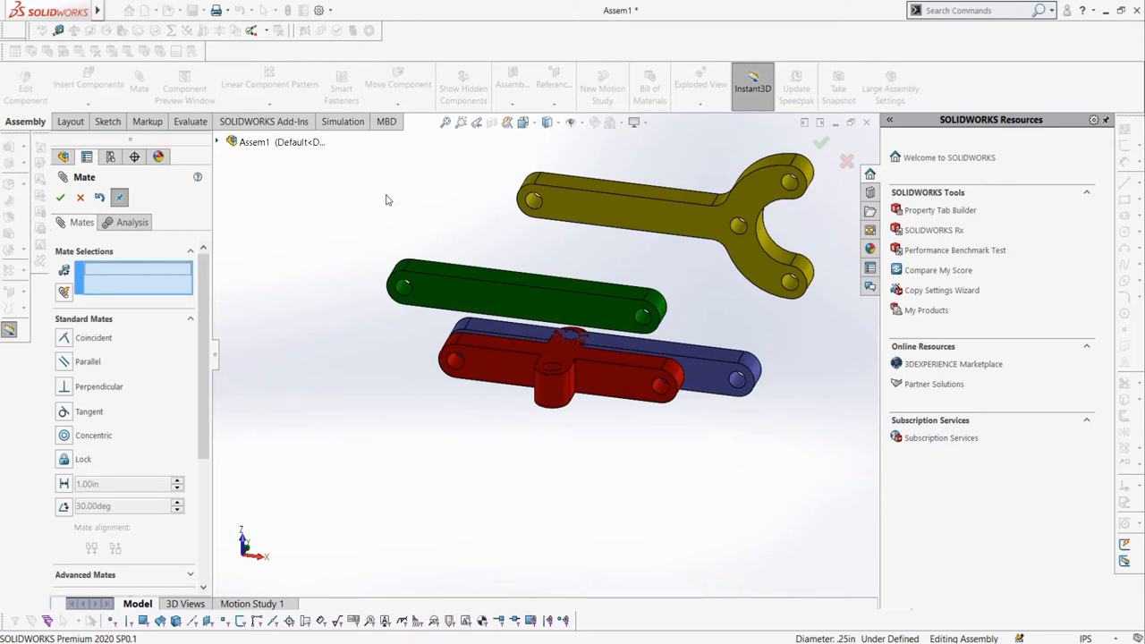
mouse_move(61, 197)
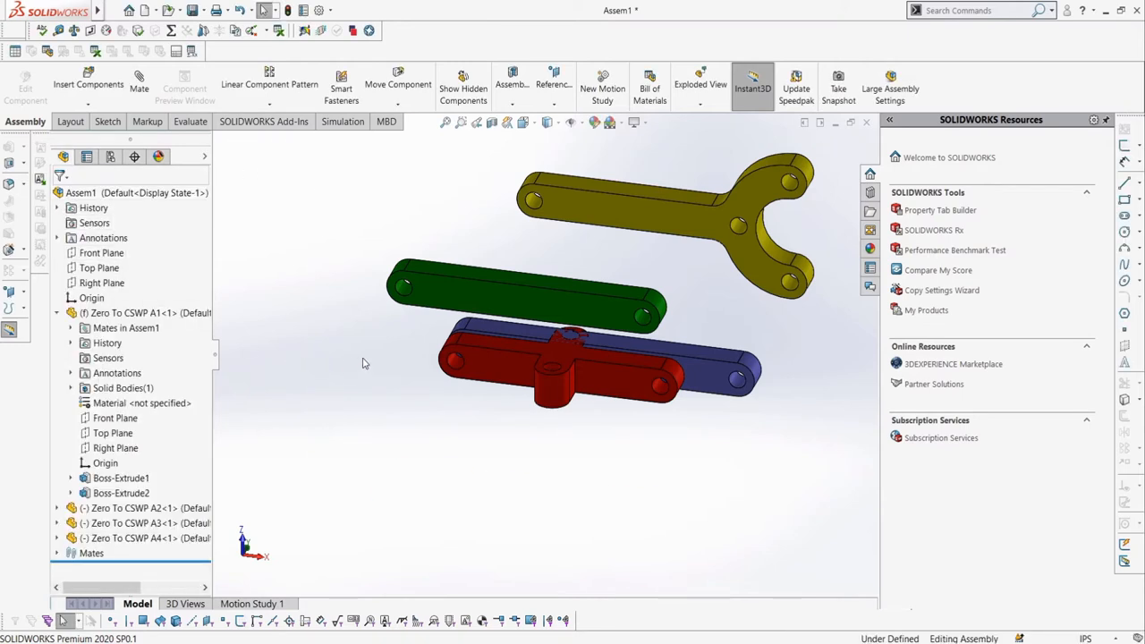
mouse_move(529, 360)
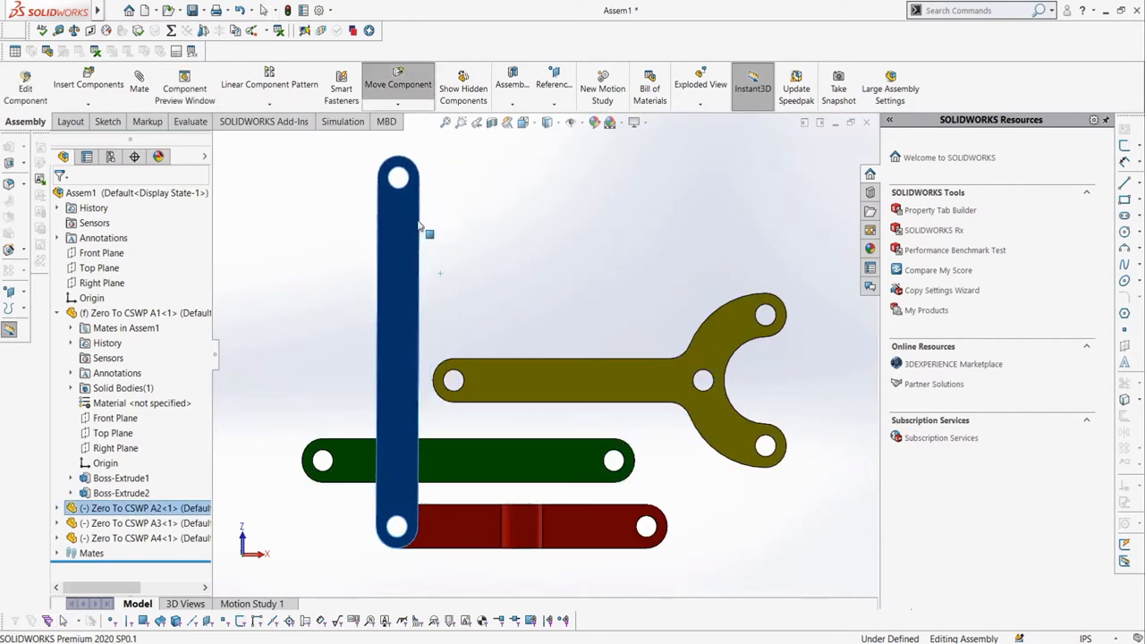
- Rotate the blue A2 link upright about its pinned hole and begin another mate
left_click_drag(398, 176, 536, 208)
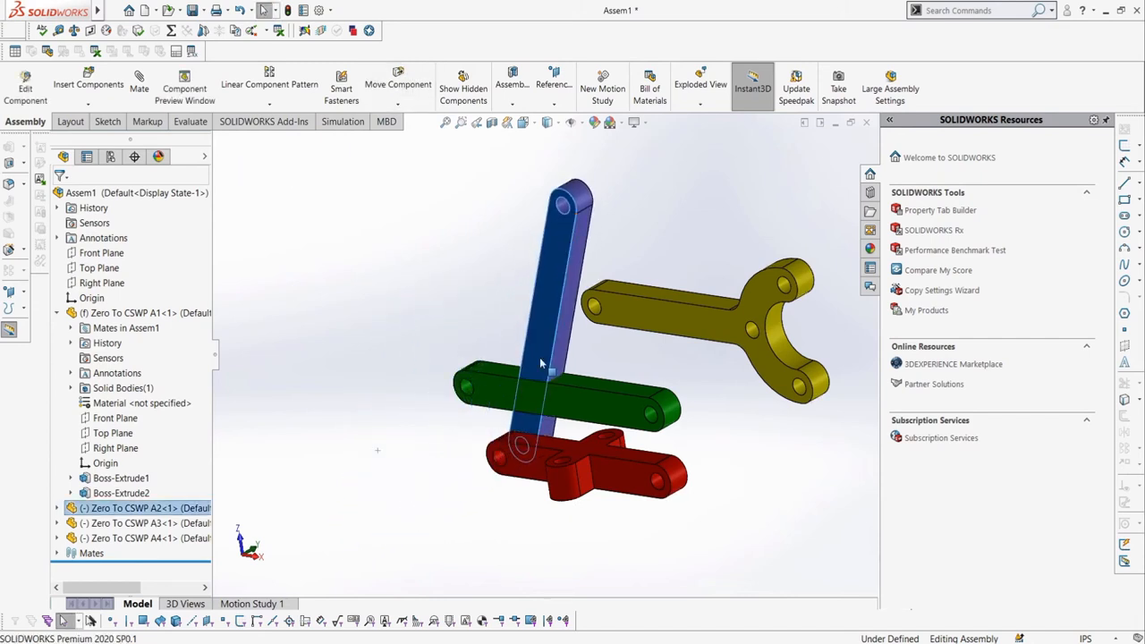
left_click(137, 83)
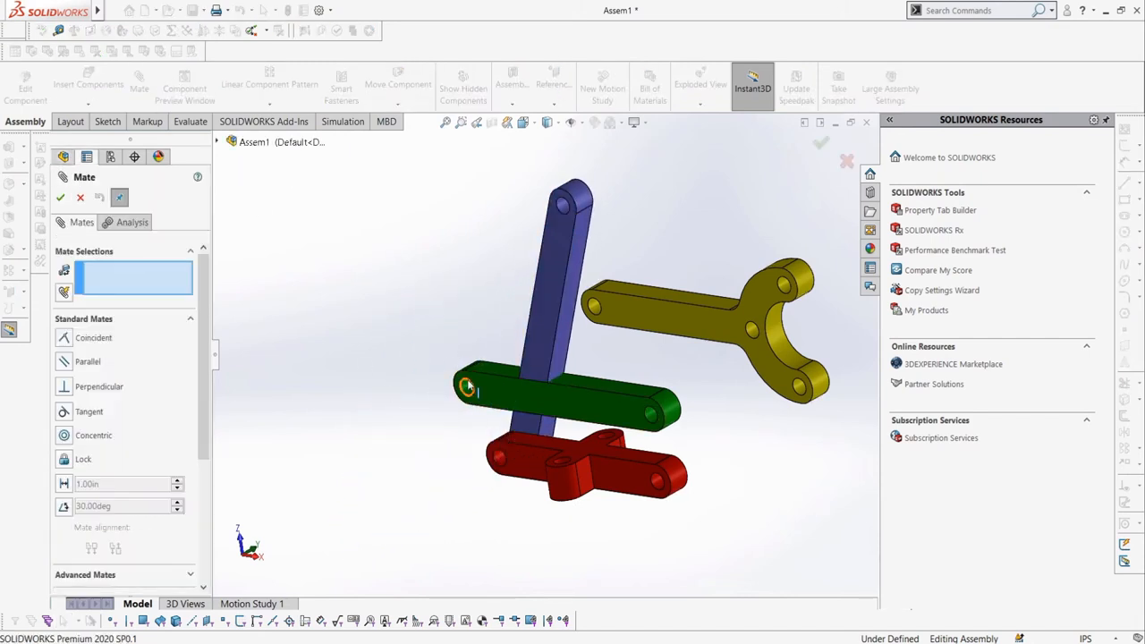
- Select the green link's hole face for a concentric mate
left_click(659, 485)
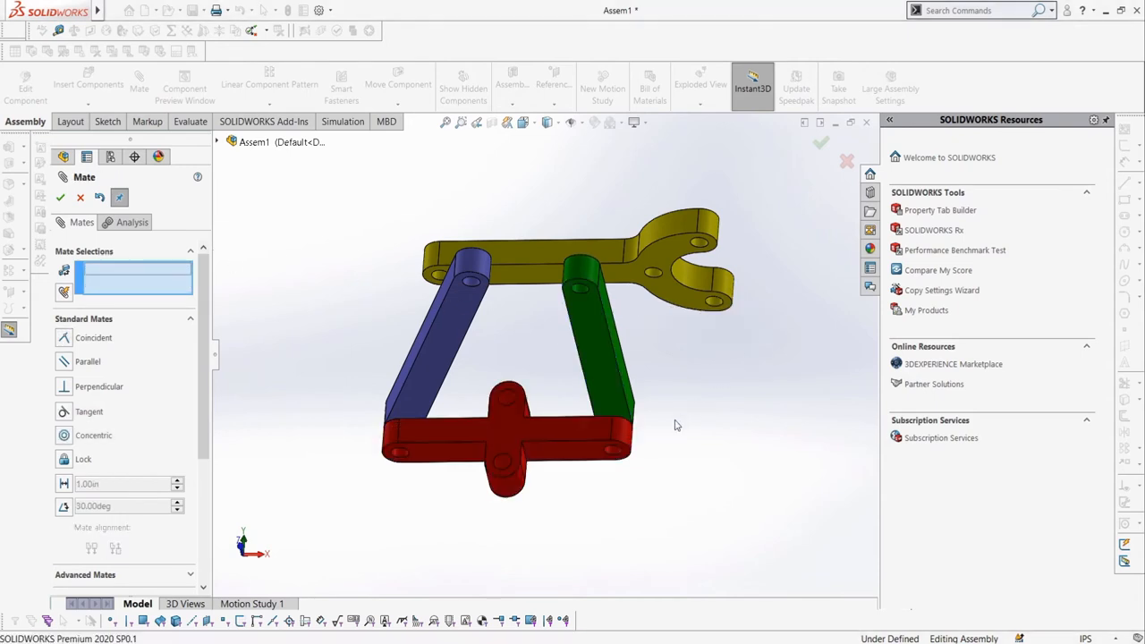
mouse_move(674, 407)
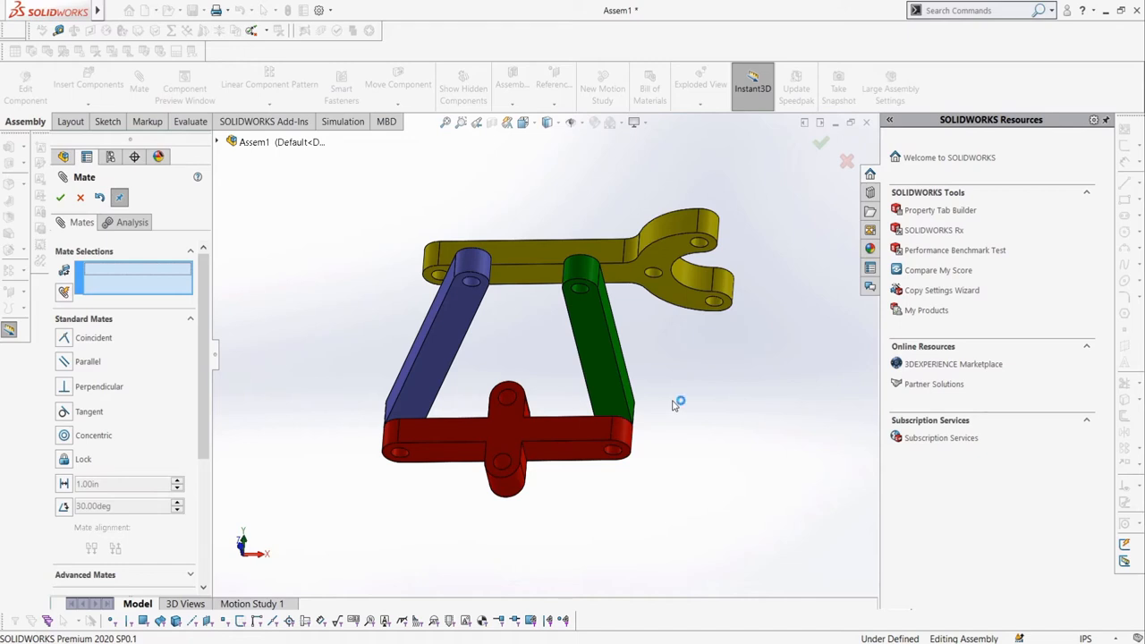
- Mate the yellow A4 part's hole concentric with the blue A2 link's end hole (Concentric4)
left_click_drag(675, 402, 563, 304)
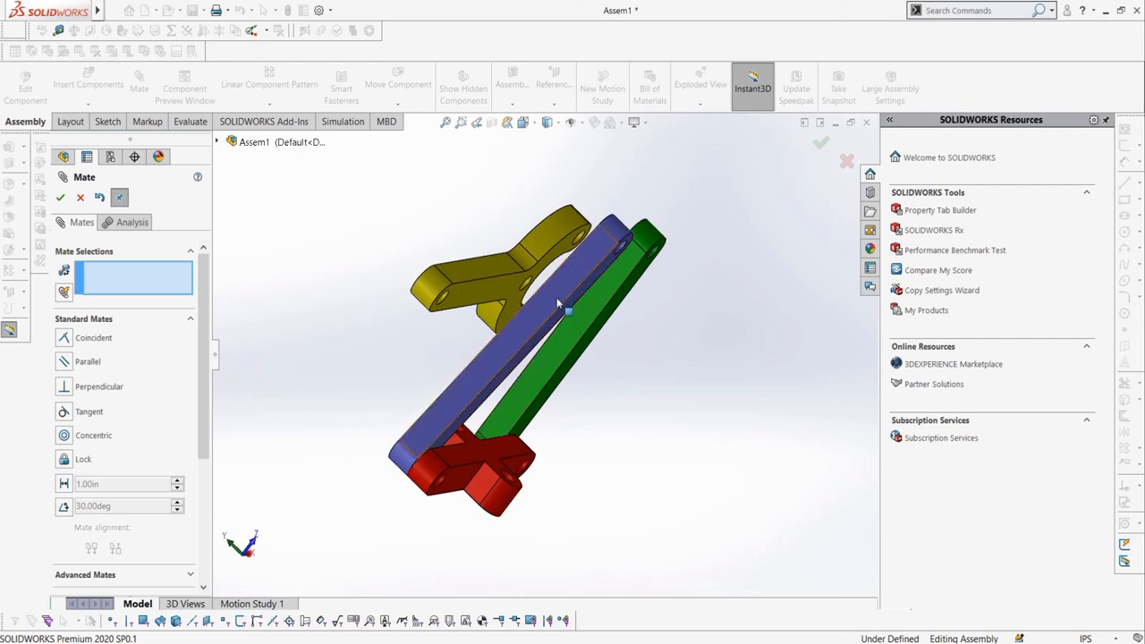
left_click(608, 268)
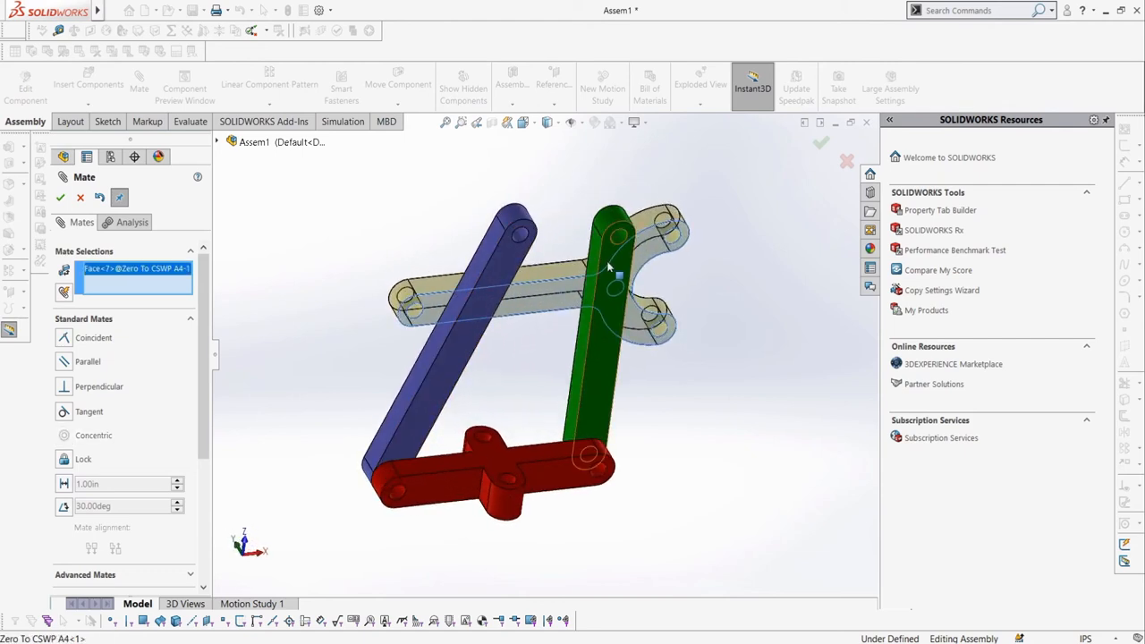
left_click(608, 286)
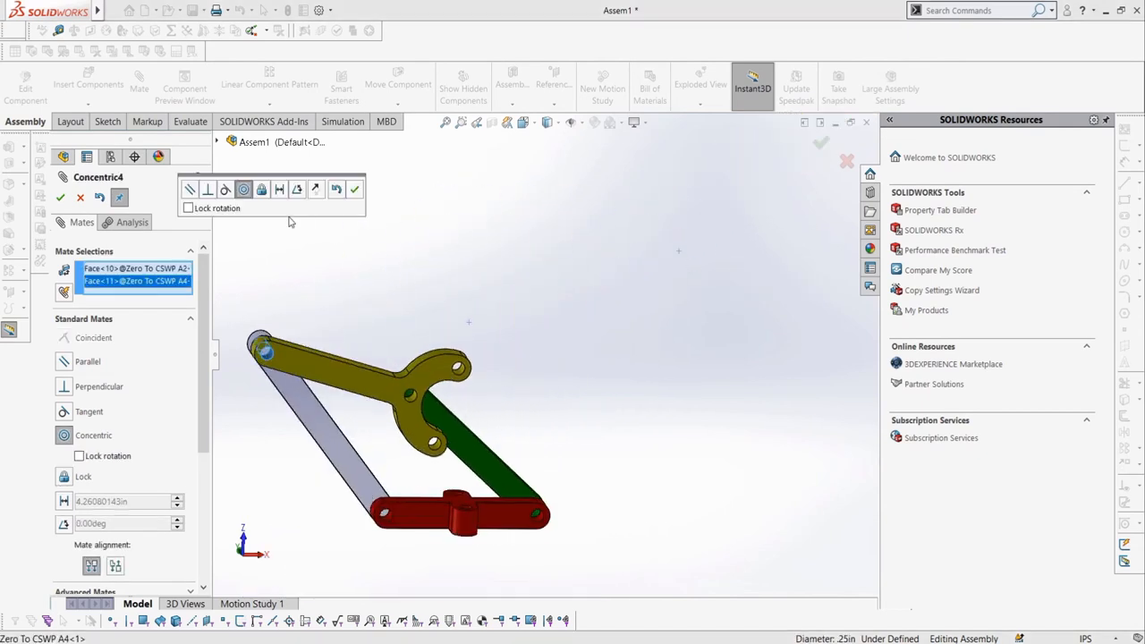
left_click(59, 196)
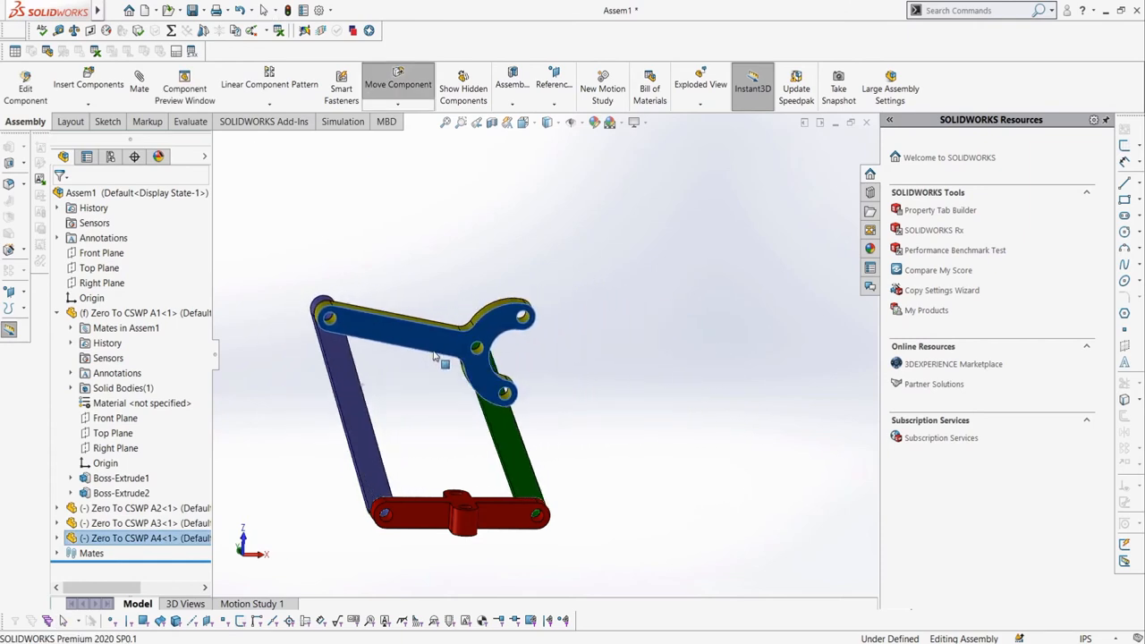
- Flex the linkage, then add a parallel mate between the blue and green links
left_click_drag(434, 355, 514, 339)
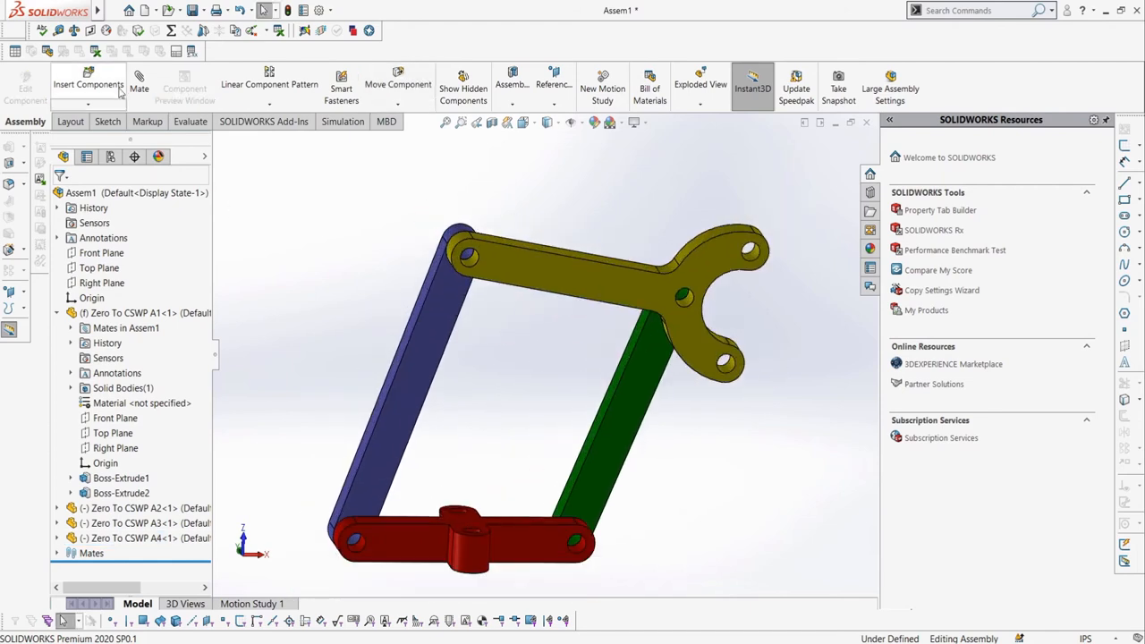
left_click(138, 85)
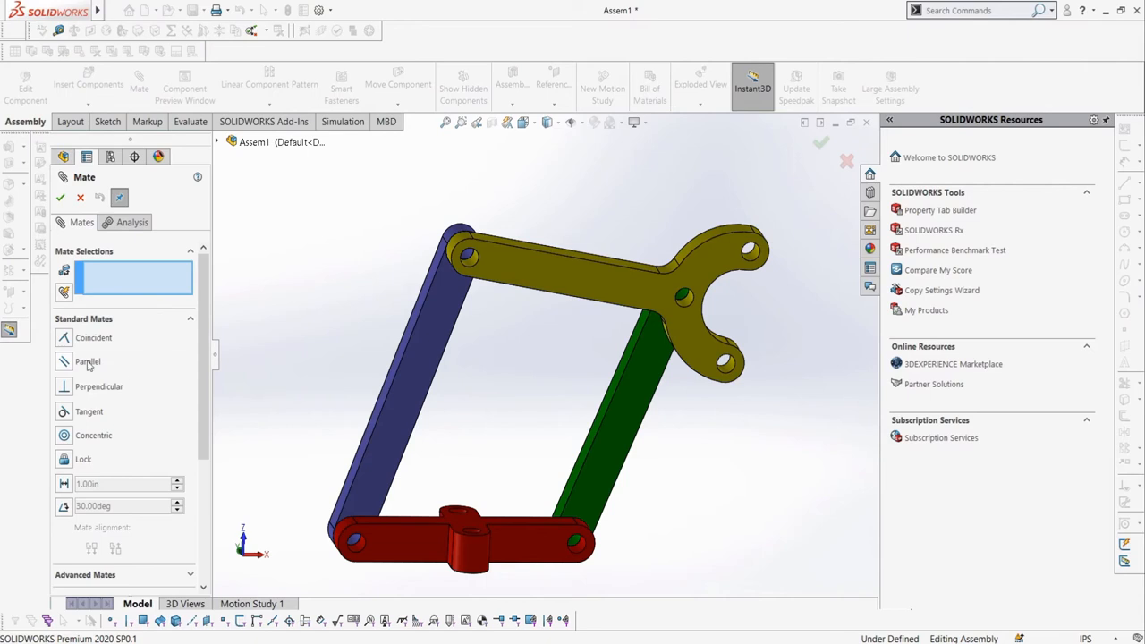
mouse_move(89, 366)
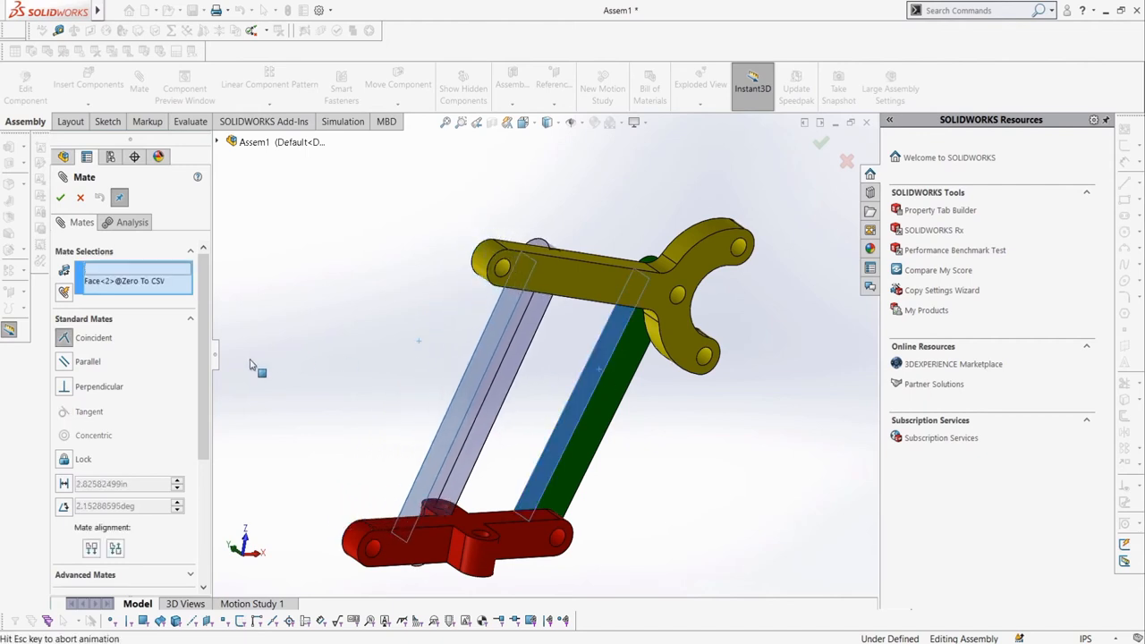
left_click(64, 361)
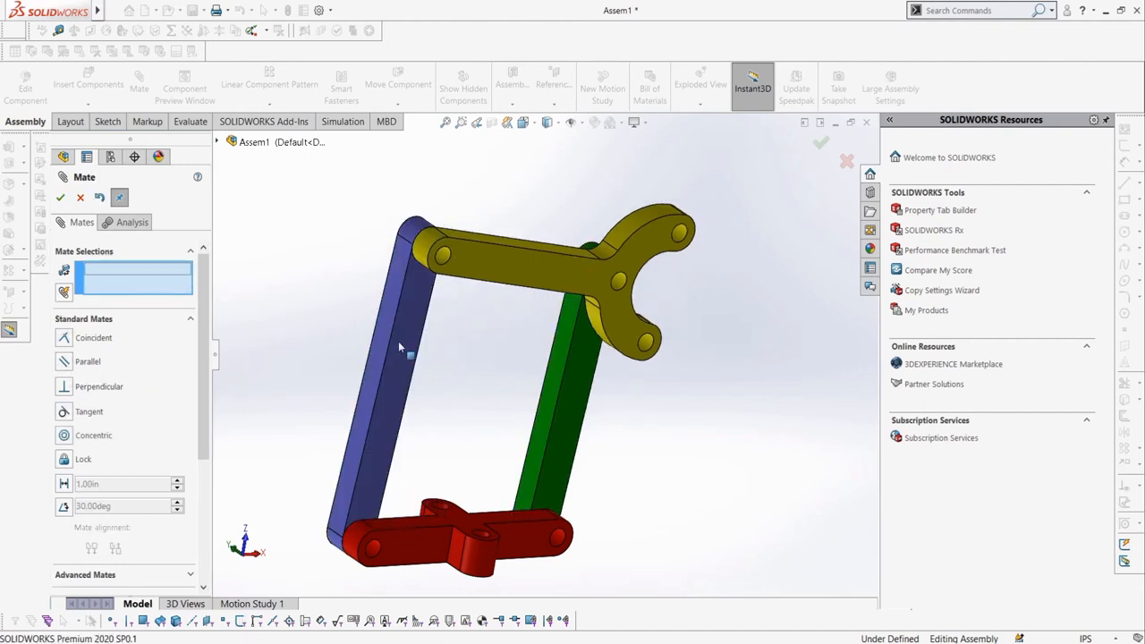
mouse_move(469, 385)
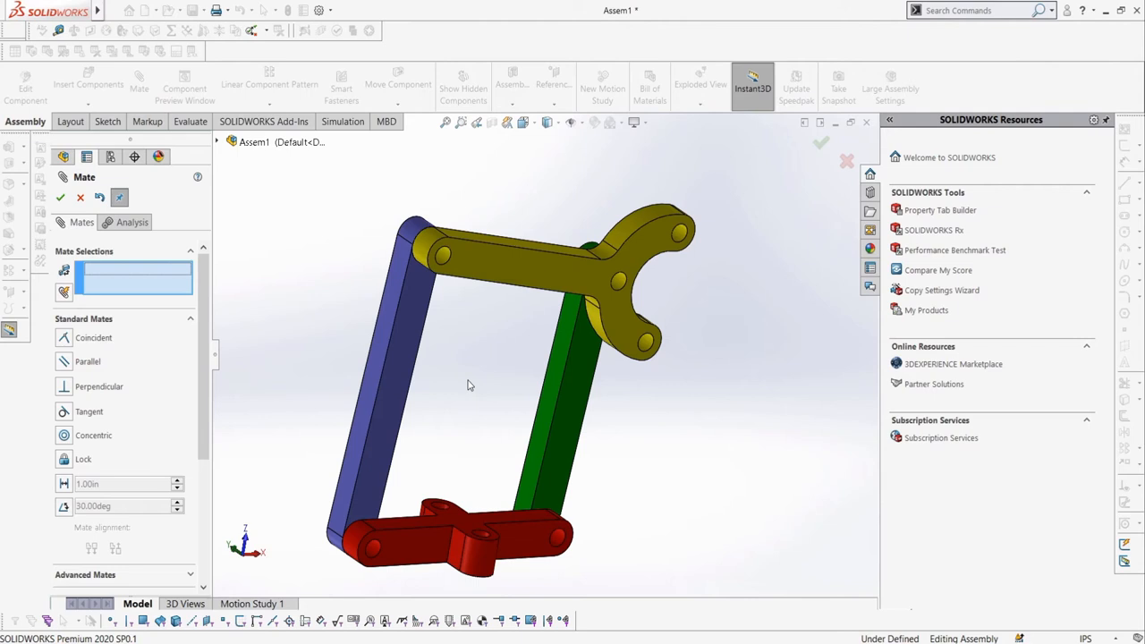
mouse_move(179, 362)
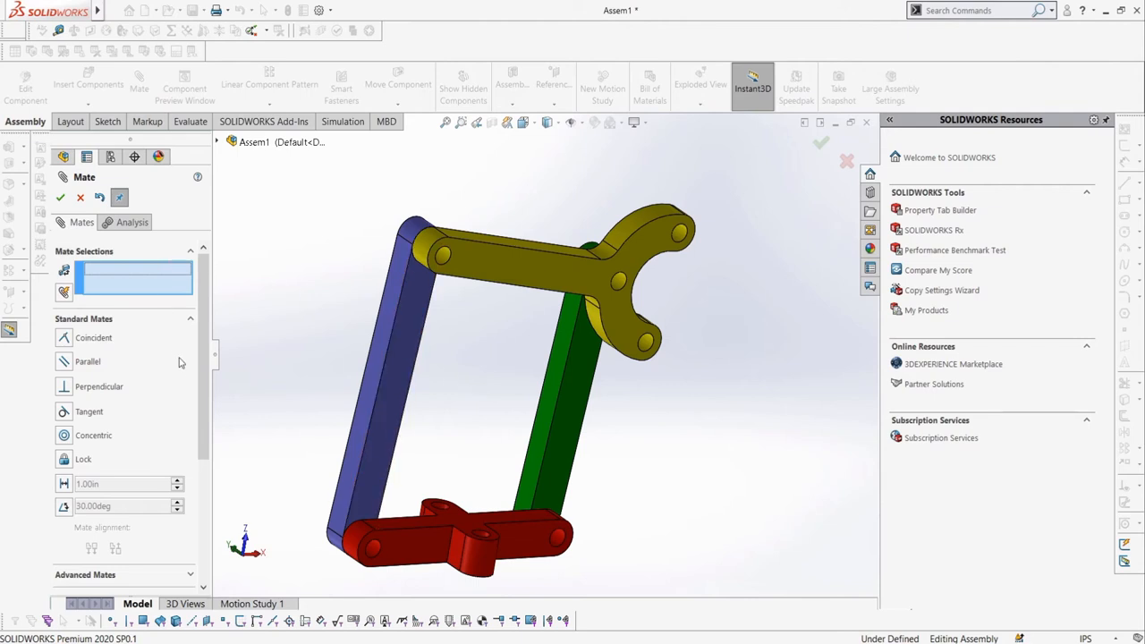
mouse_move(191, 369)
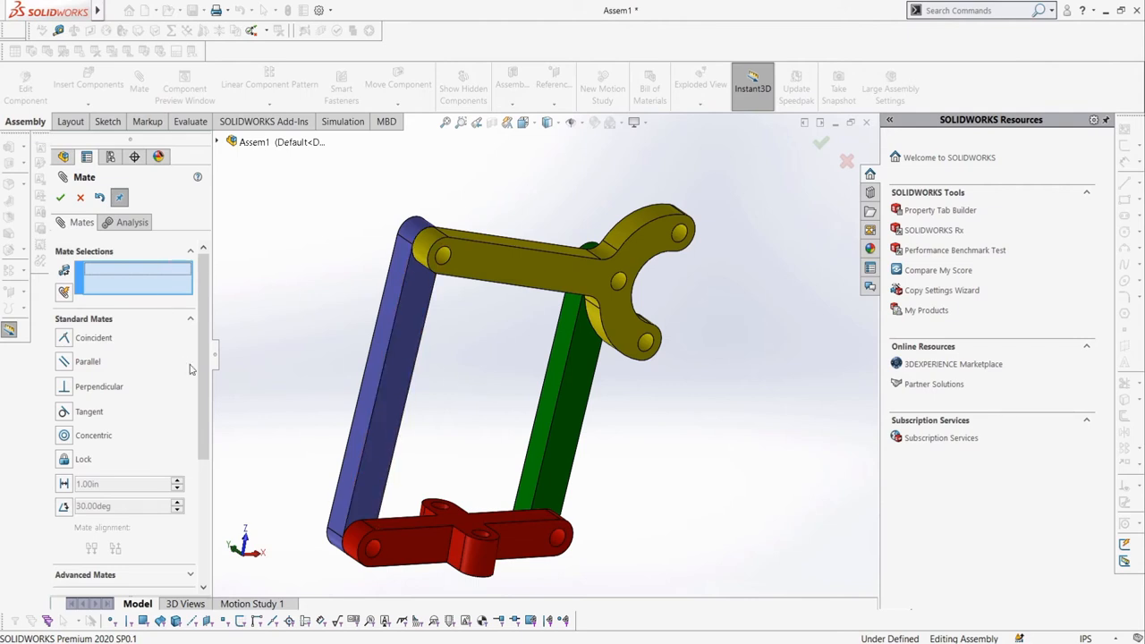
mouse_move(305, 354)
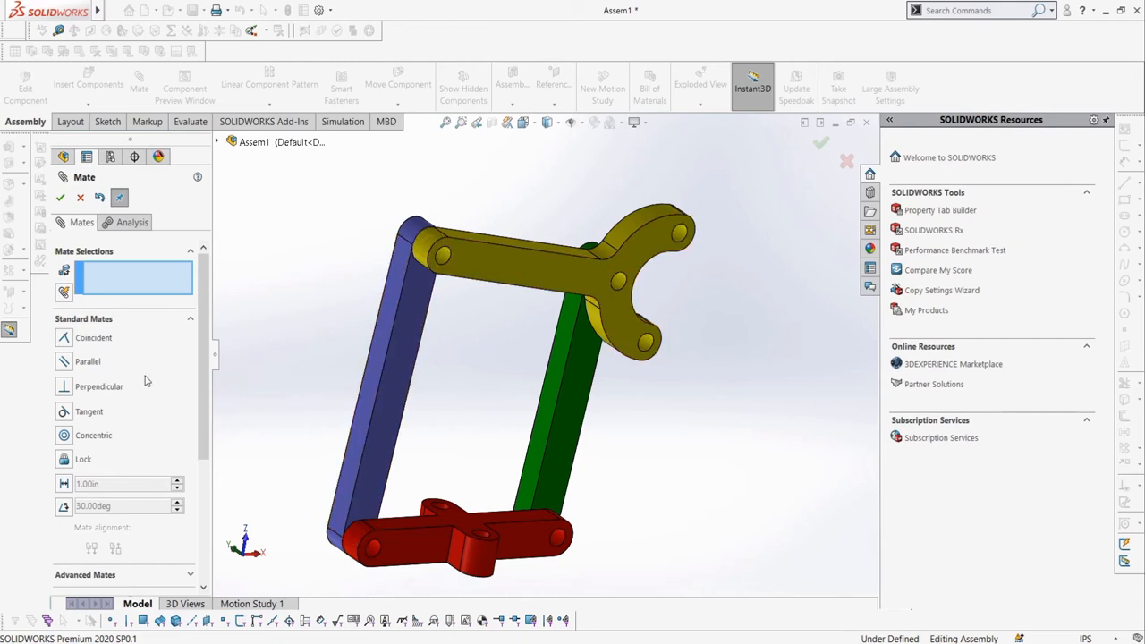
mouse_move(142, 371)
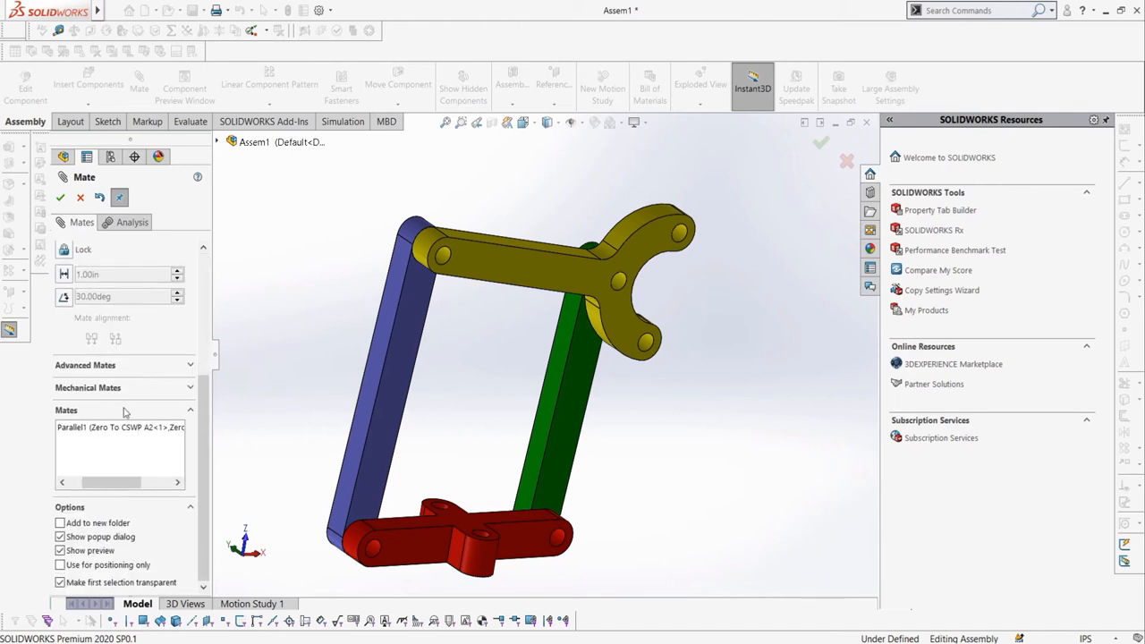
- Change the Parallel1 mate into a 5° Angle mate with flipped dimension
left_click(121, 427)
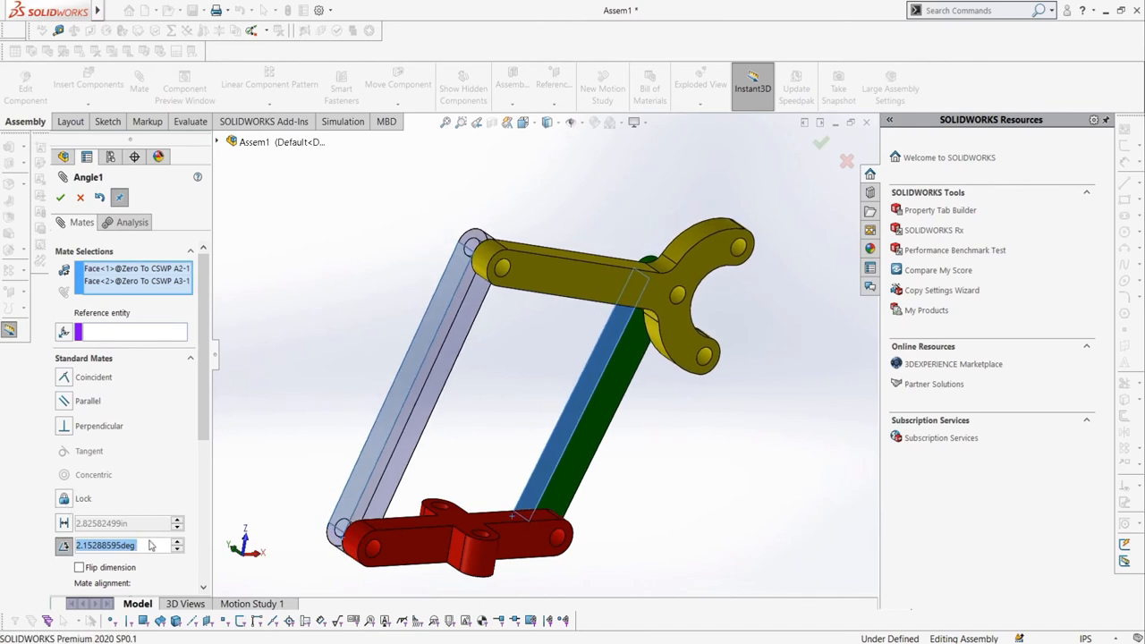
type("5")
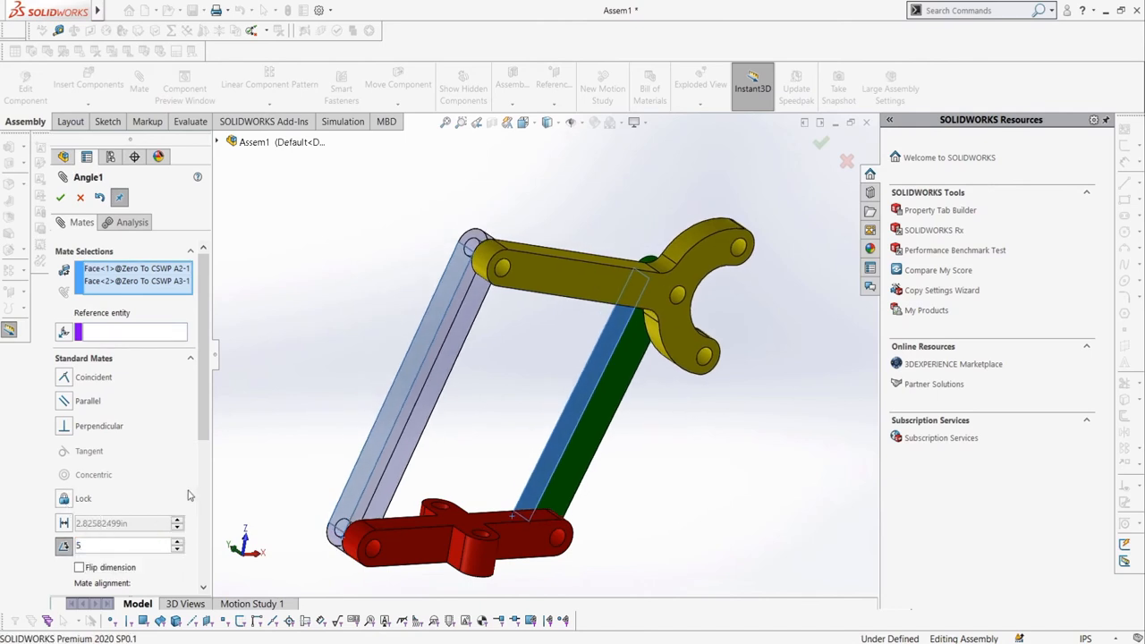
left_click(78, 567)
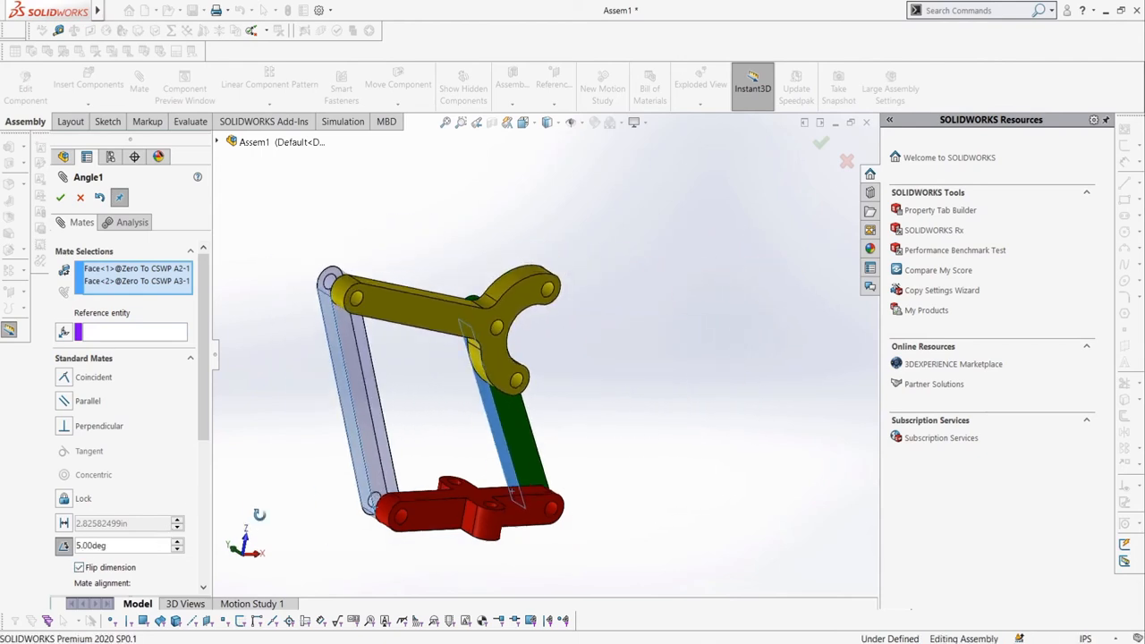
left_click(79, 567)
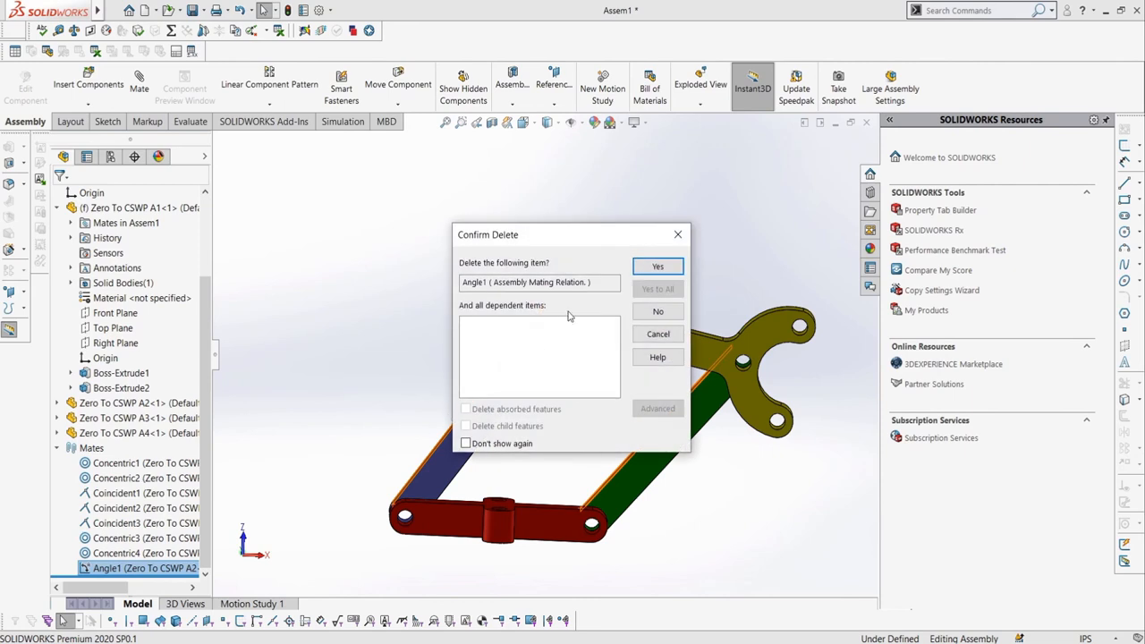
- Confirm deleting the Angle1 mate
left_click(657, 265)
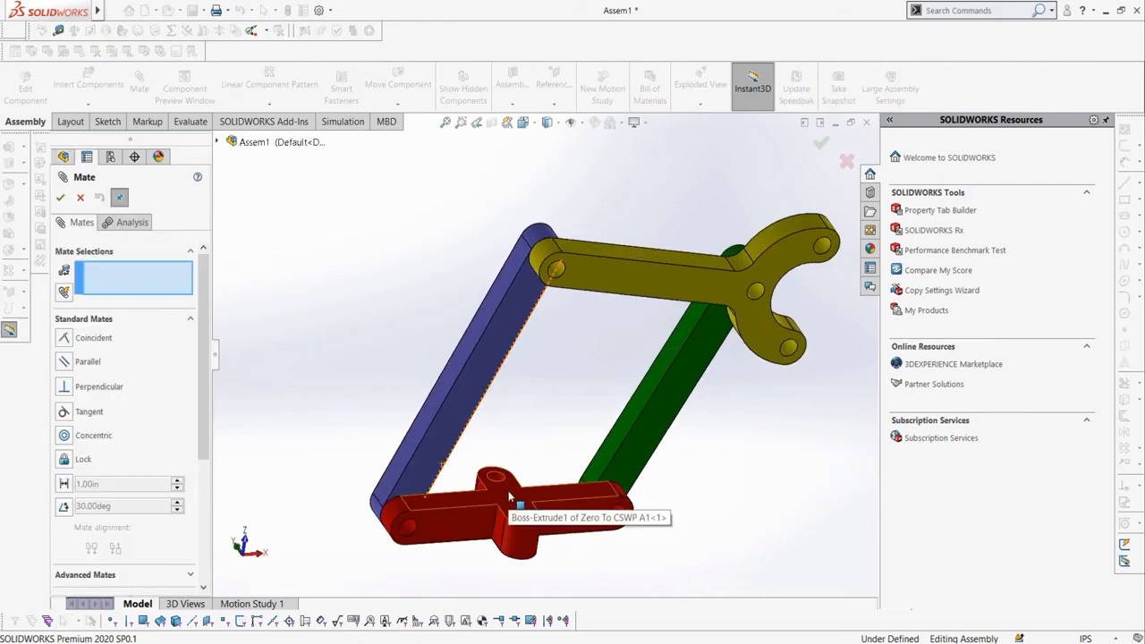
- Mate a red base link face perpendicular to the blue link, then close the Mate PropertyManager
left_click(514, 510)
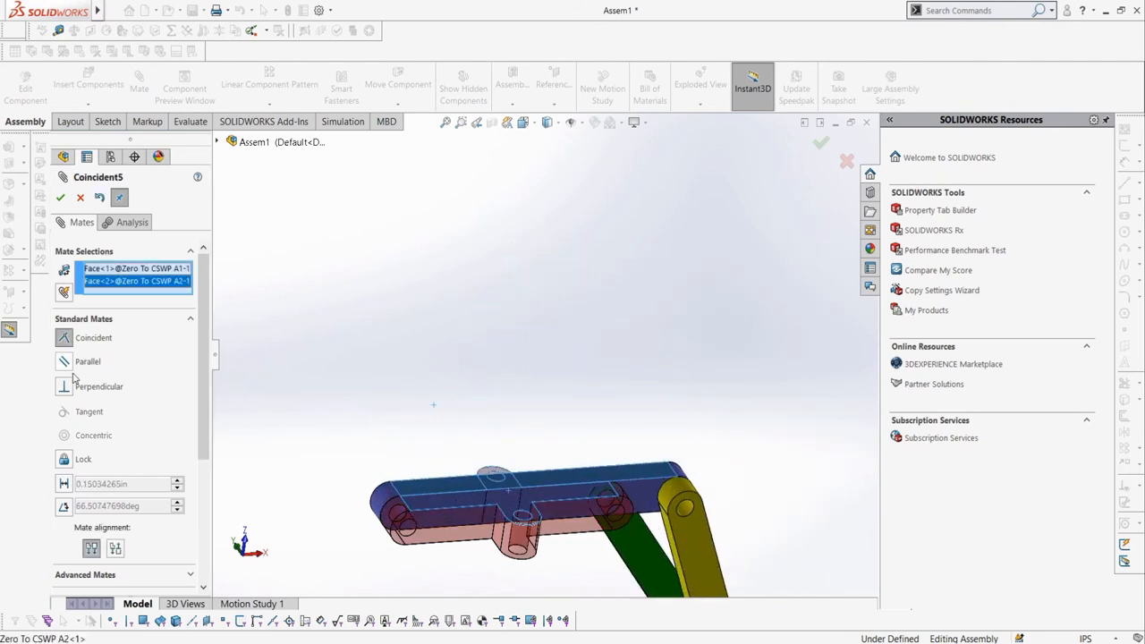
left_click(64, 386)
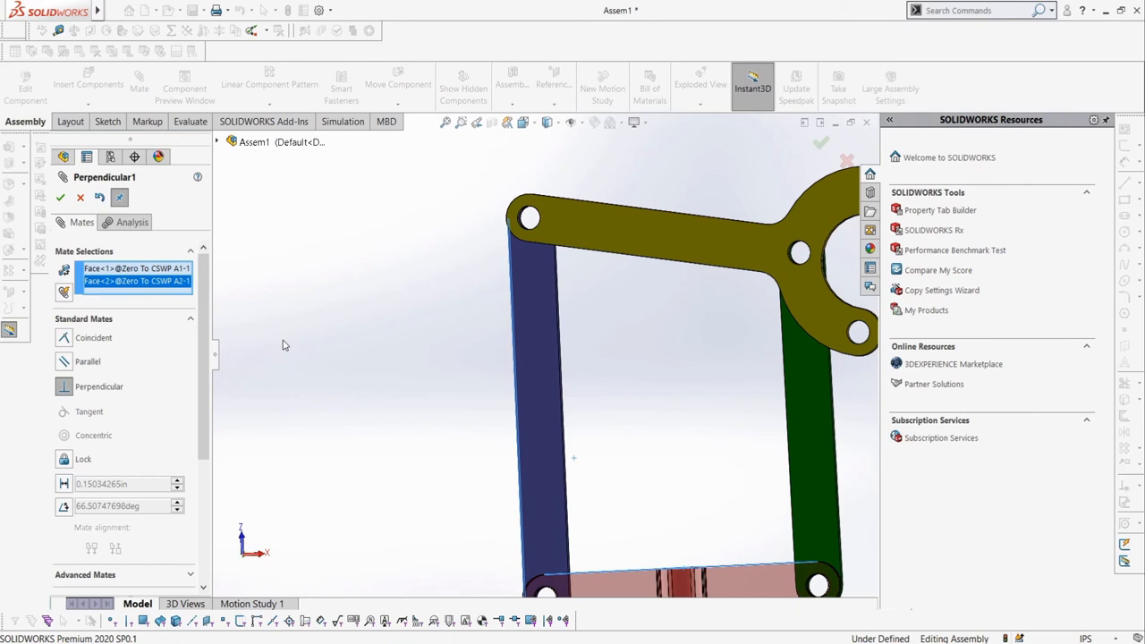
left_click(61, 197)
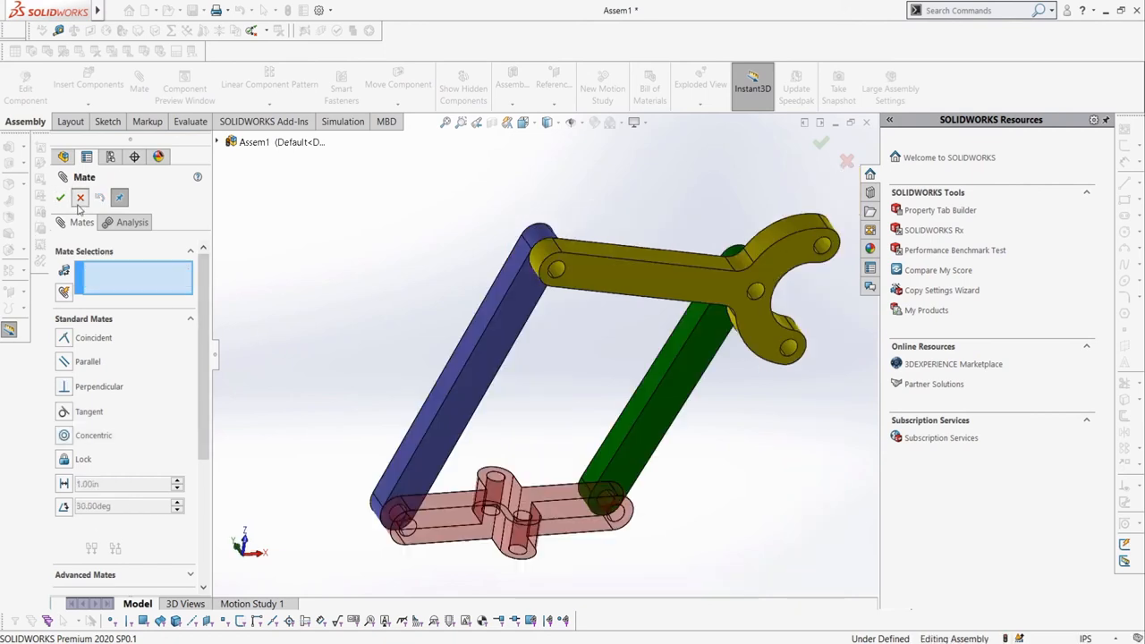
left_click(61, 197)
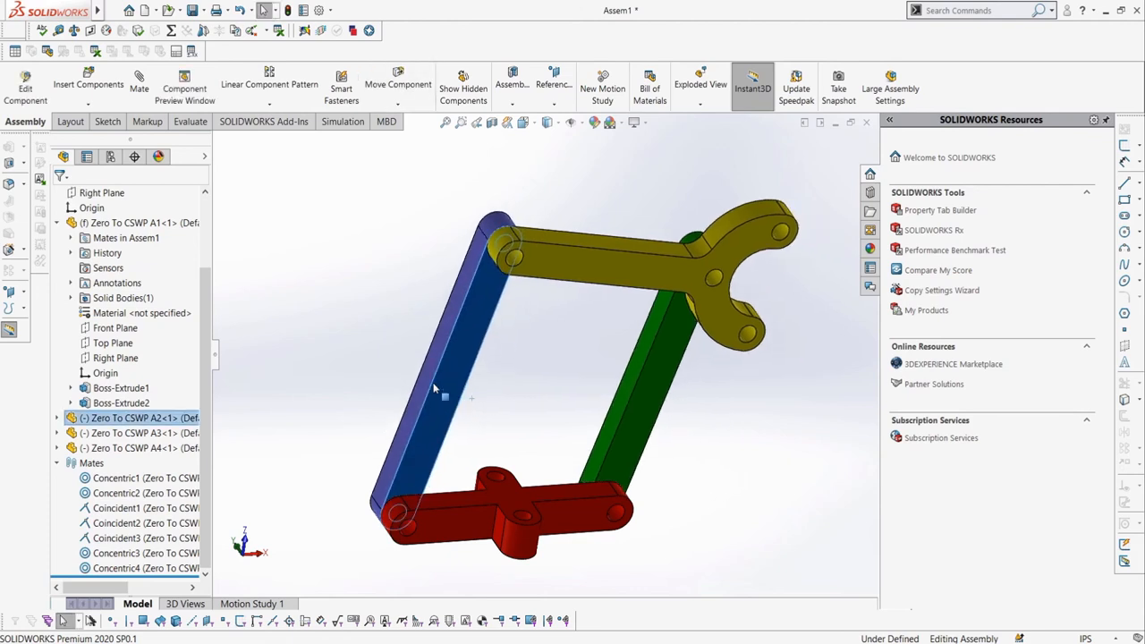
left_click(137, 85)
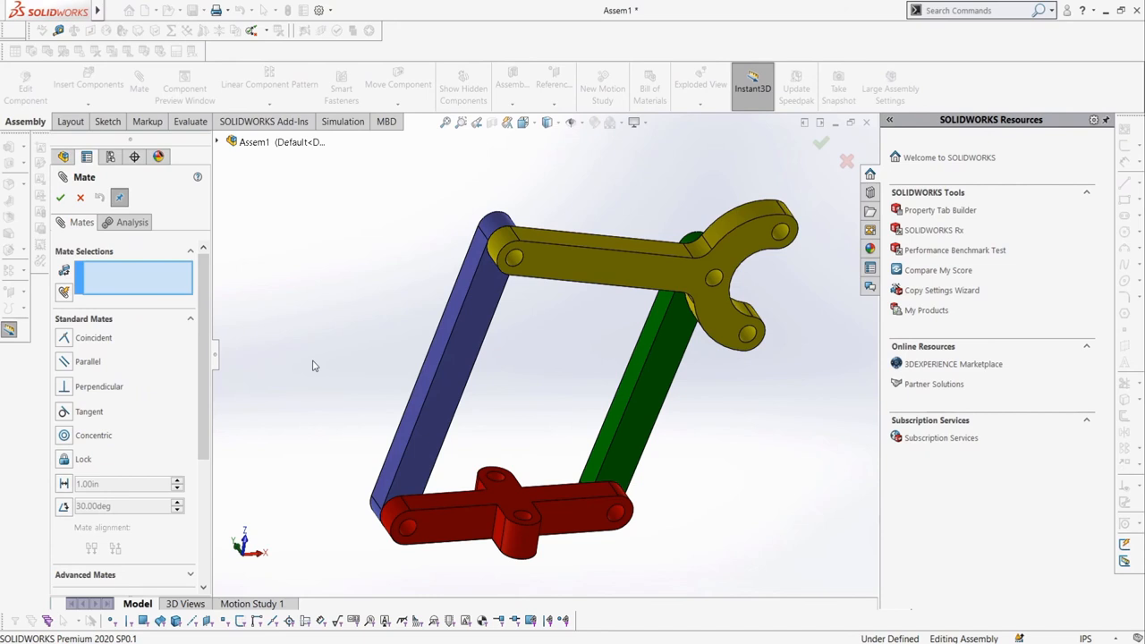
mouse_move(523, 505)
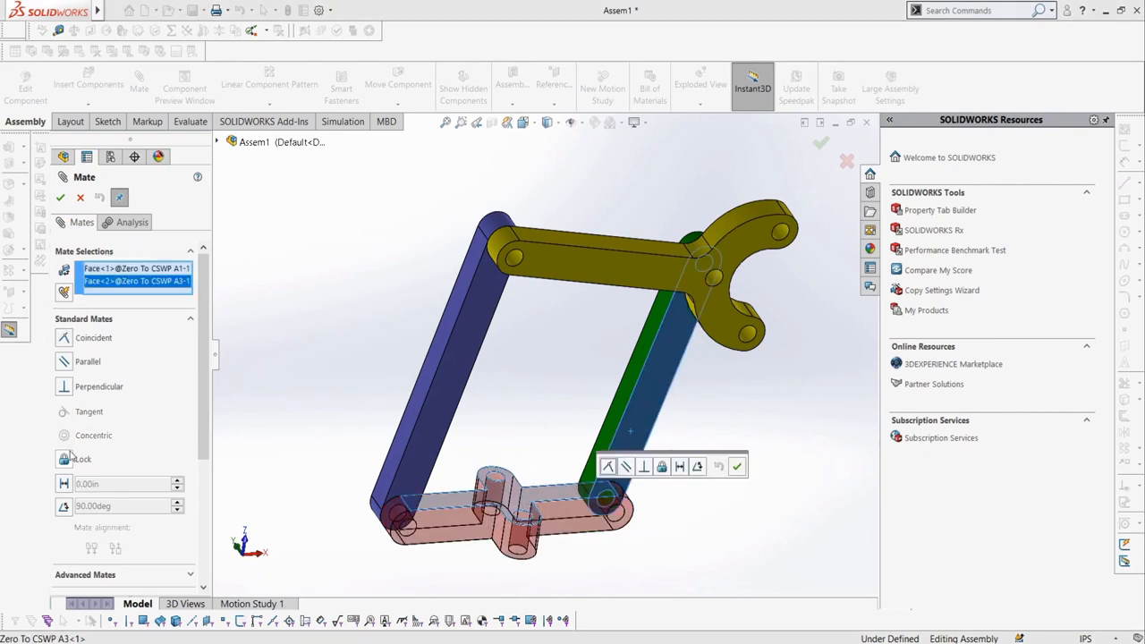
left_click(63, 458)
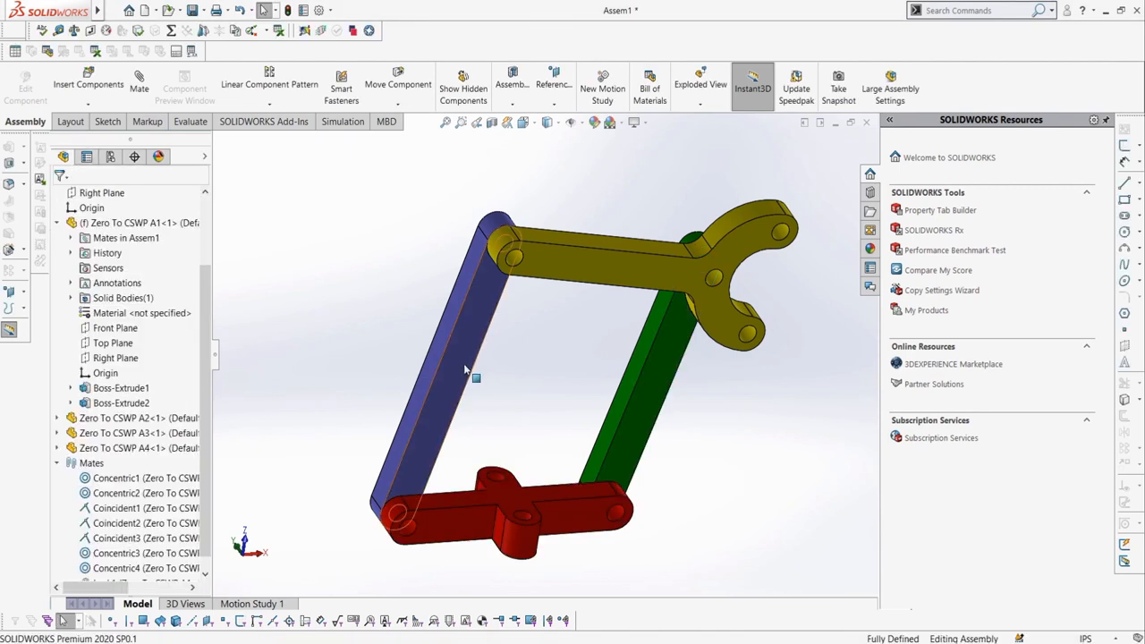
left_click(465, 371)
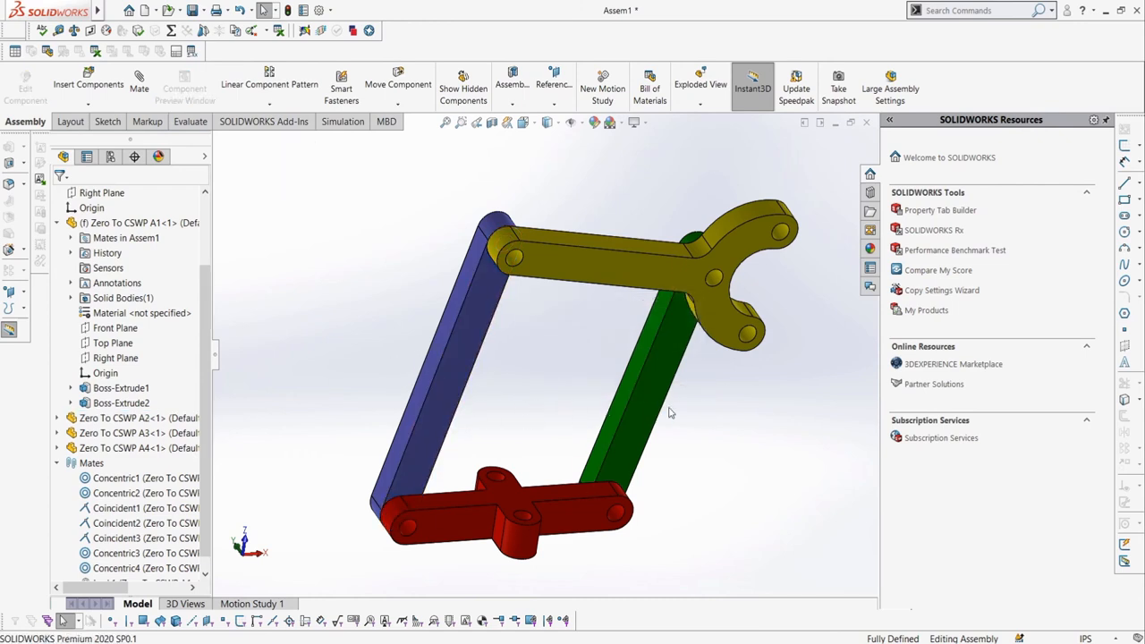
mouse_move(422, 439)
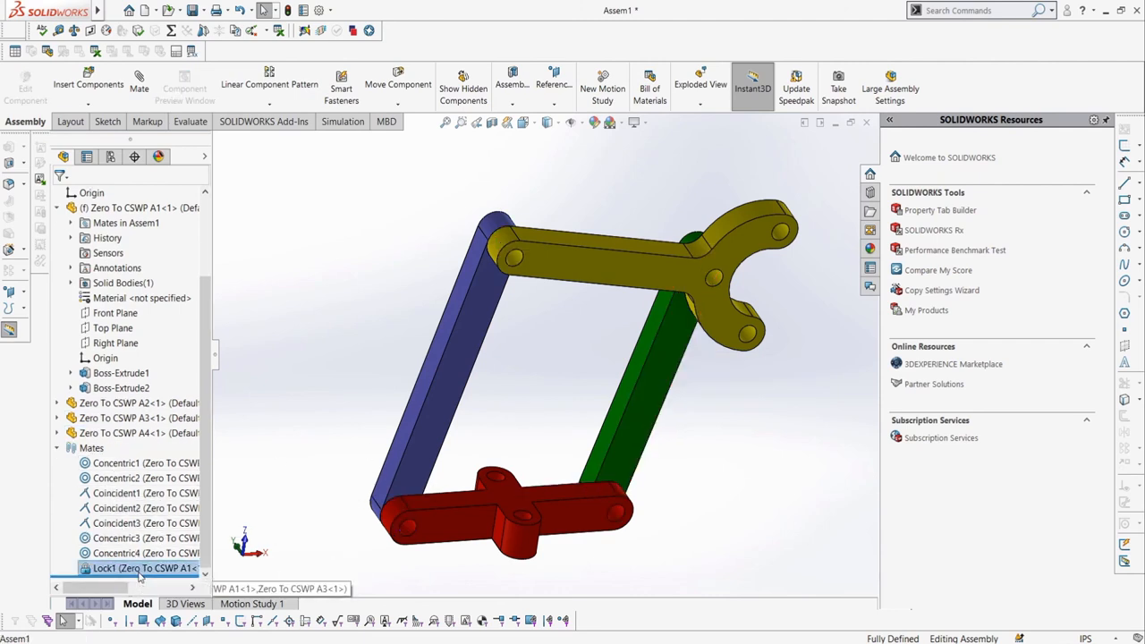
right_click(117, 569)
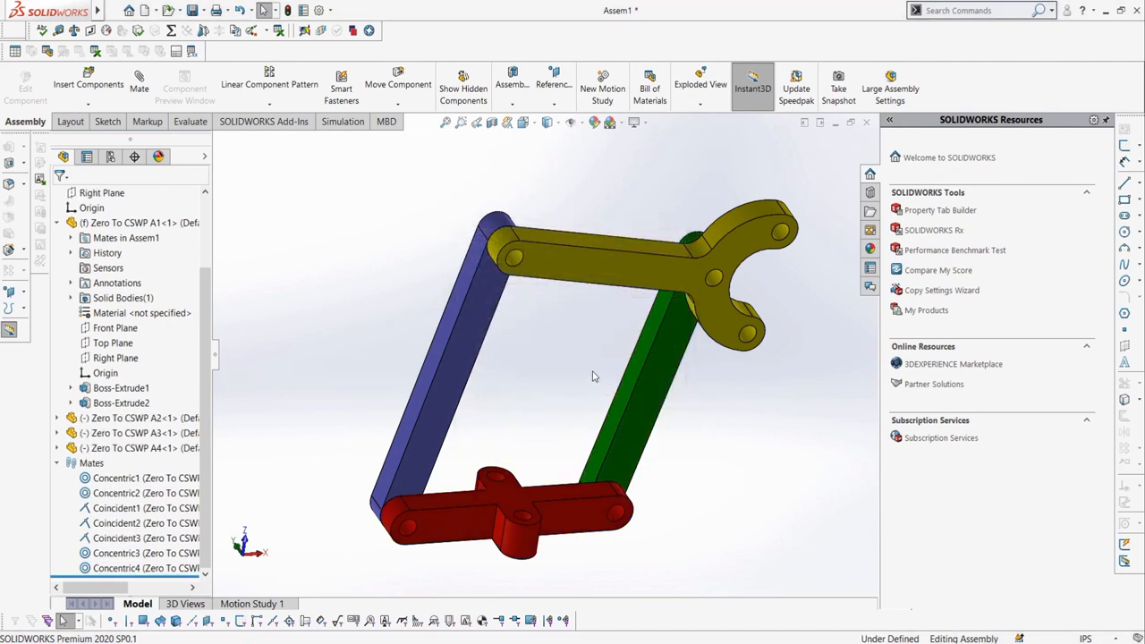
mouse_move(280, 162)
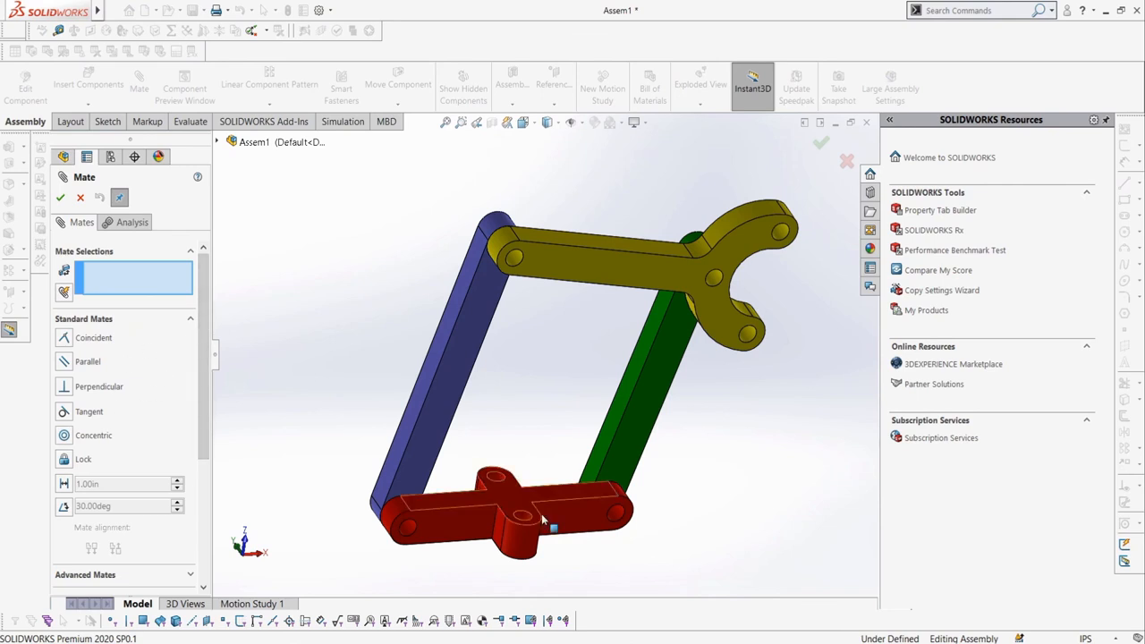
- Set a 2.75 in distance mate between the red base and yellow fork holes, then measure it
left_click(739, 335)
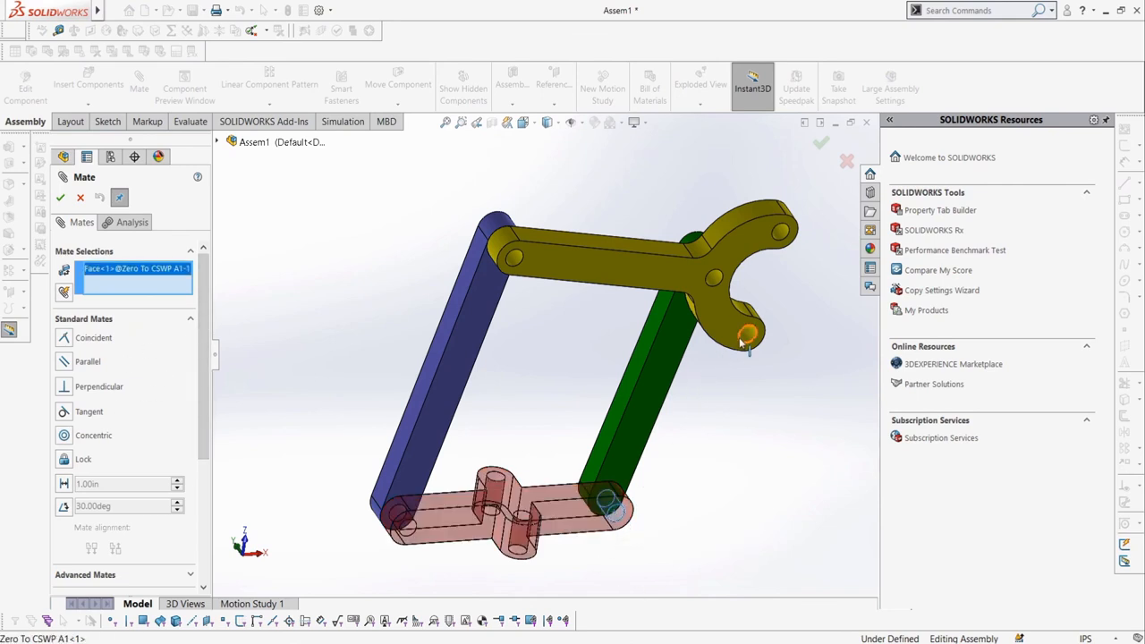
left_click(742, 332)
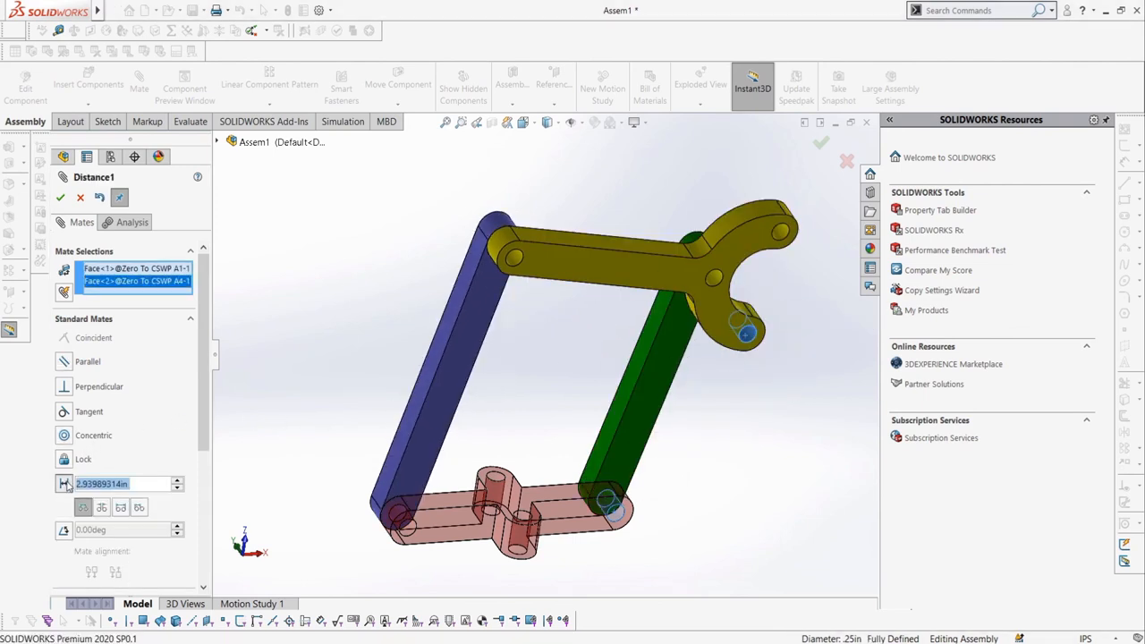
mouse_move(82, 506)
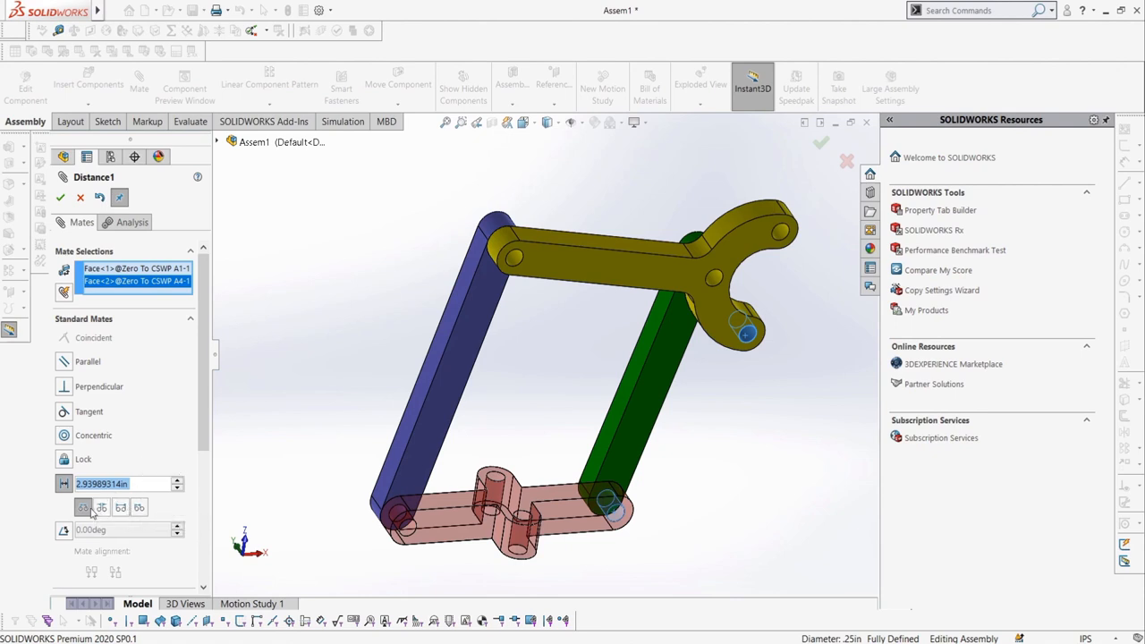
mouse_move(141, 492)
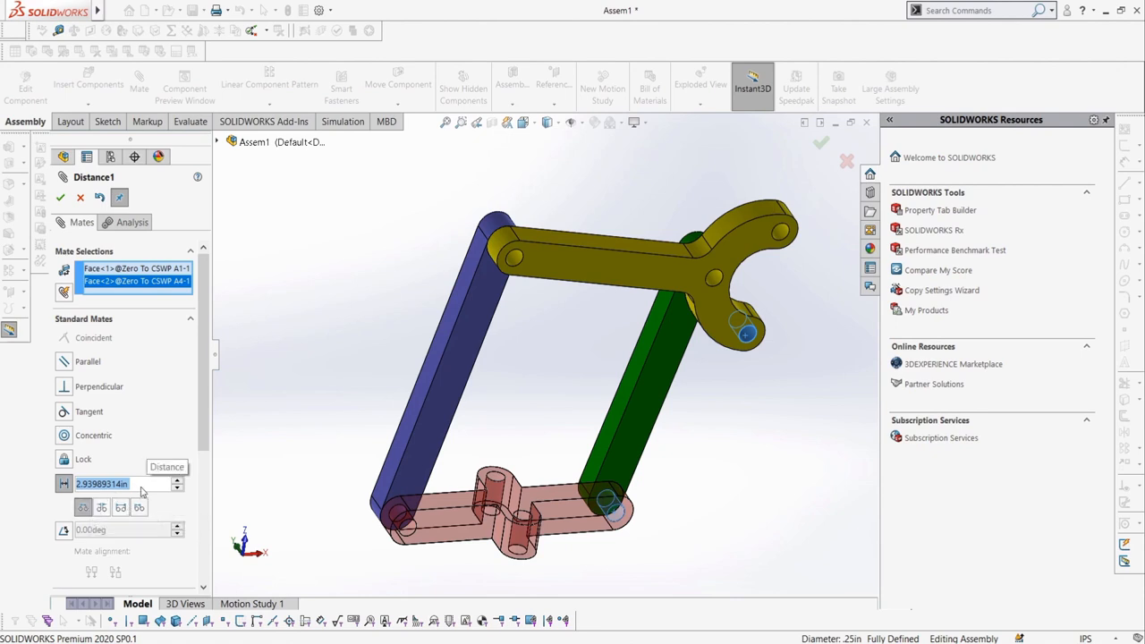
type("2.75in")
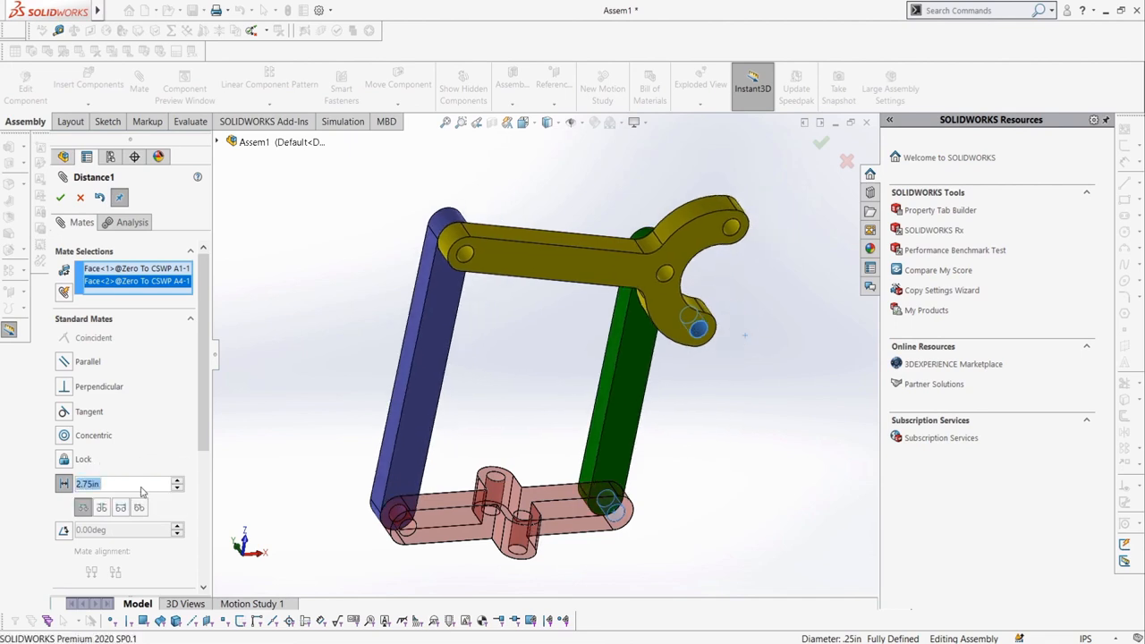
left_click(61, 198)
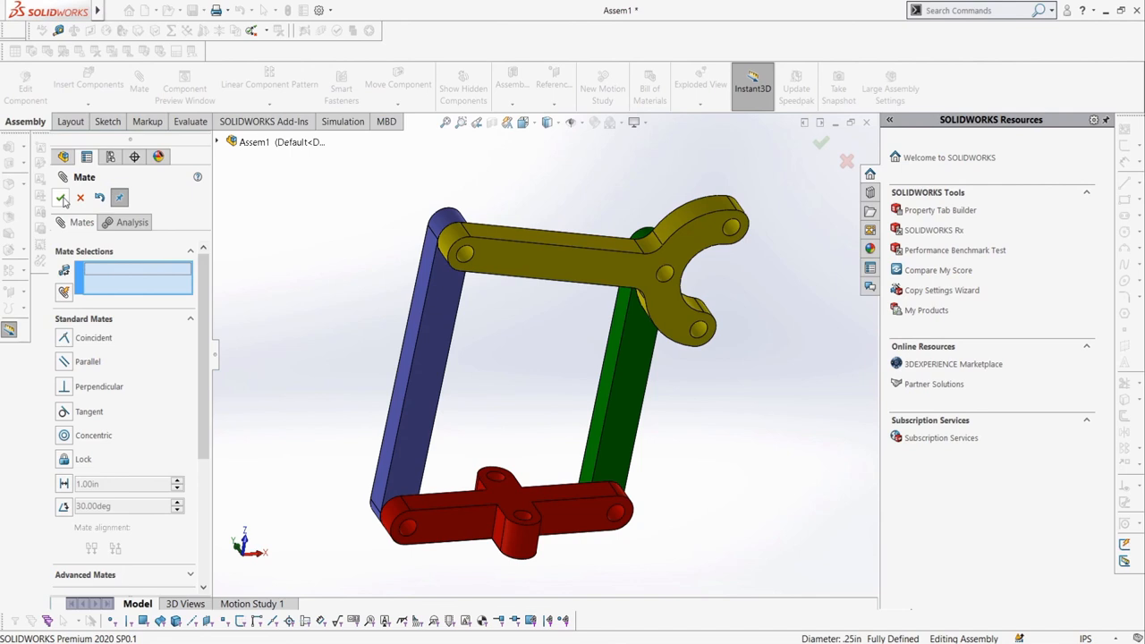
mouse_move(254, 340)
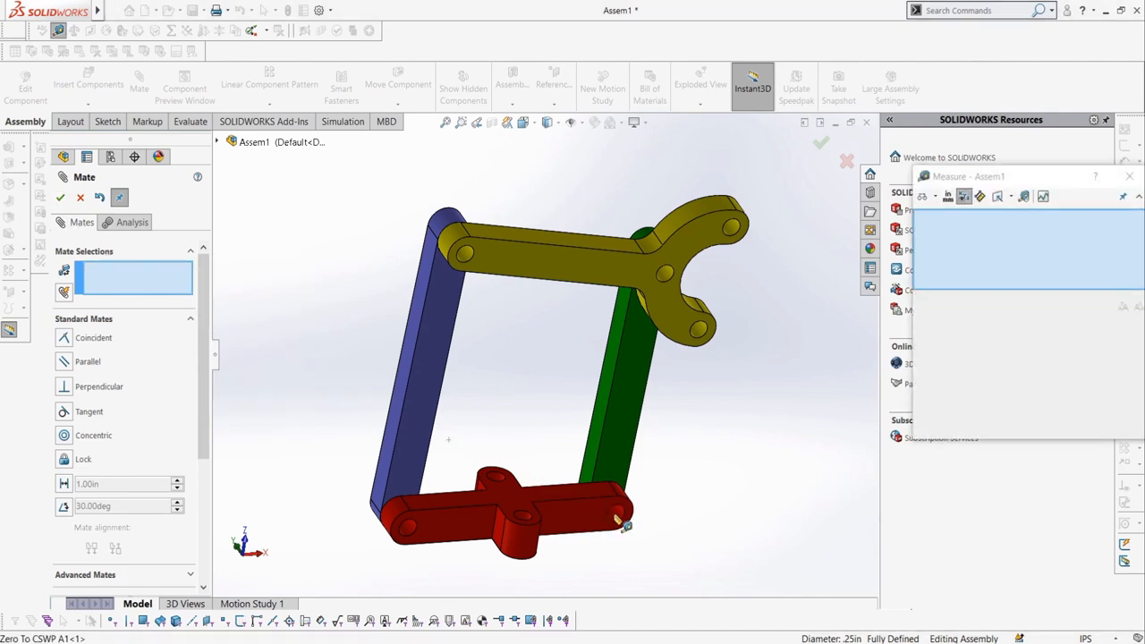
left_click(612, 523)
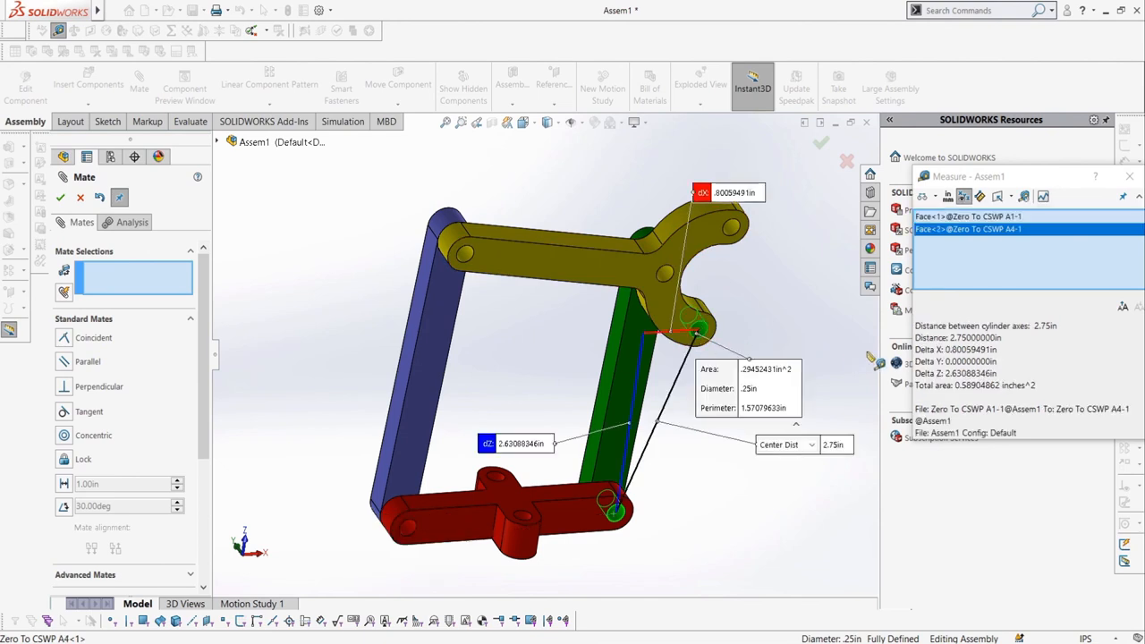
double_click(961, 337)
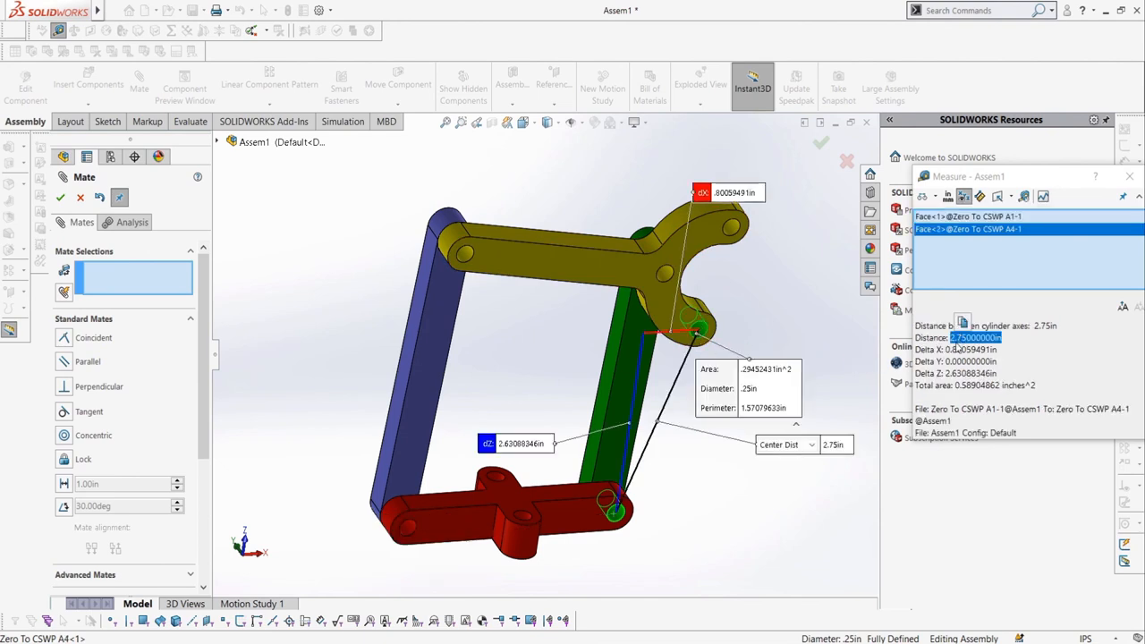